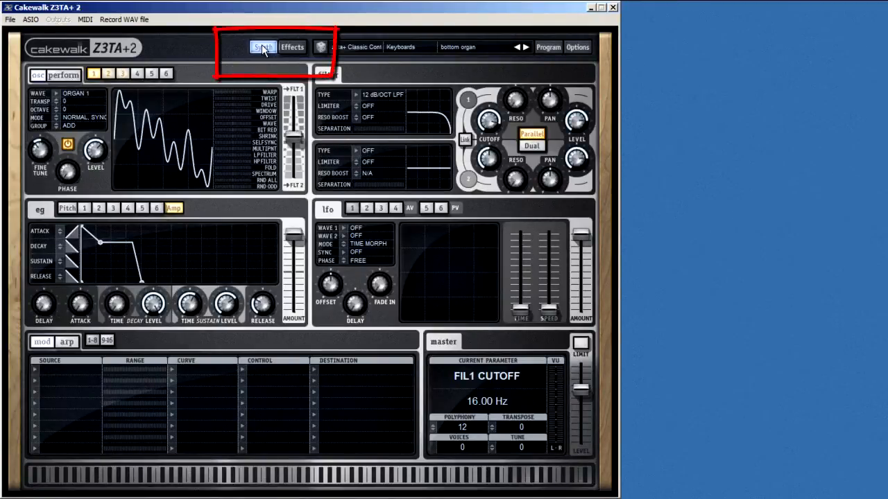
Step: Show the effects page, then return to the synth page
click(292, 47)
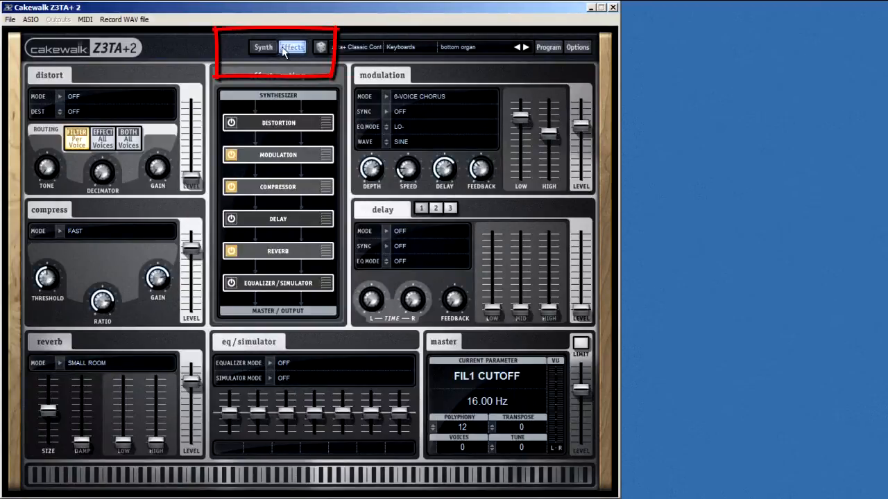
click(263, 48)
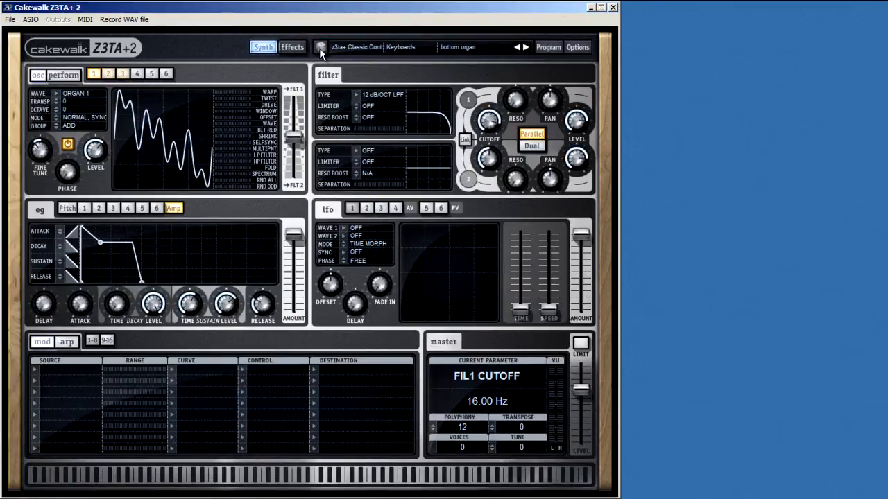
Step: Load two random factory programs with the dice button, landing on Handy Stab FI
click(525, 47)
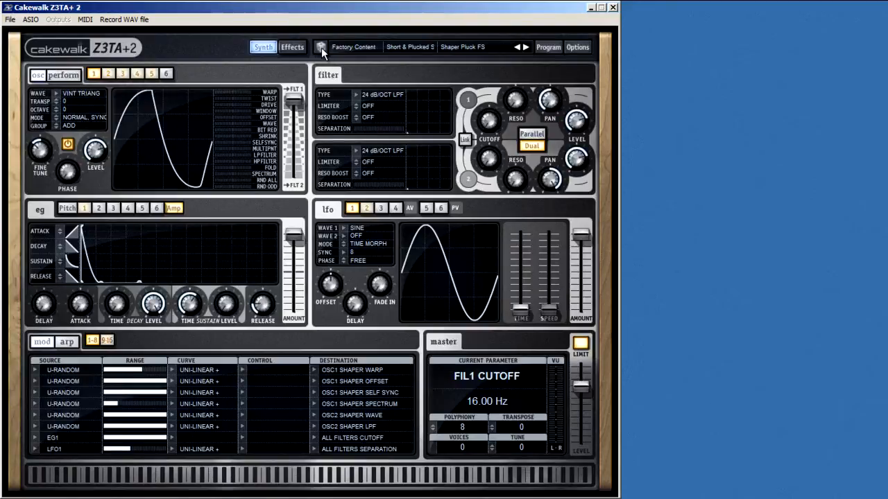
click(525, 47)
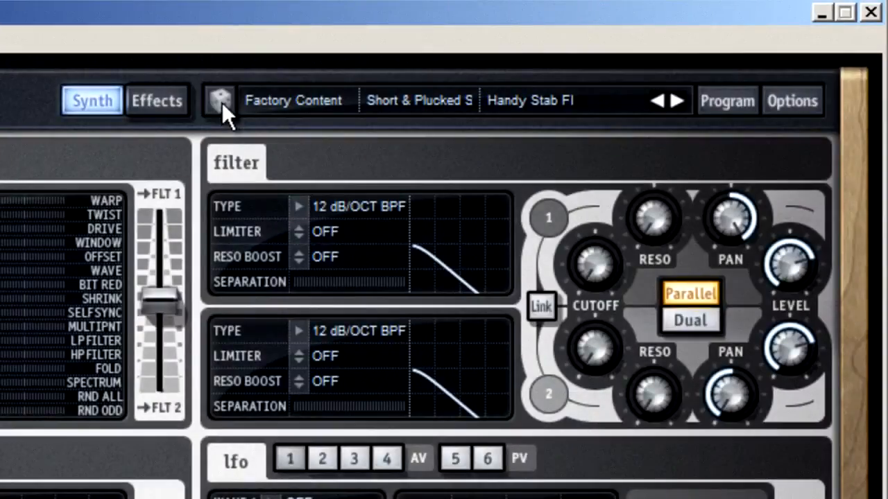
mouse_move(292, 118)
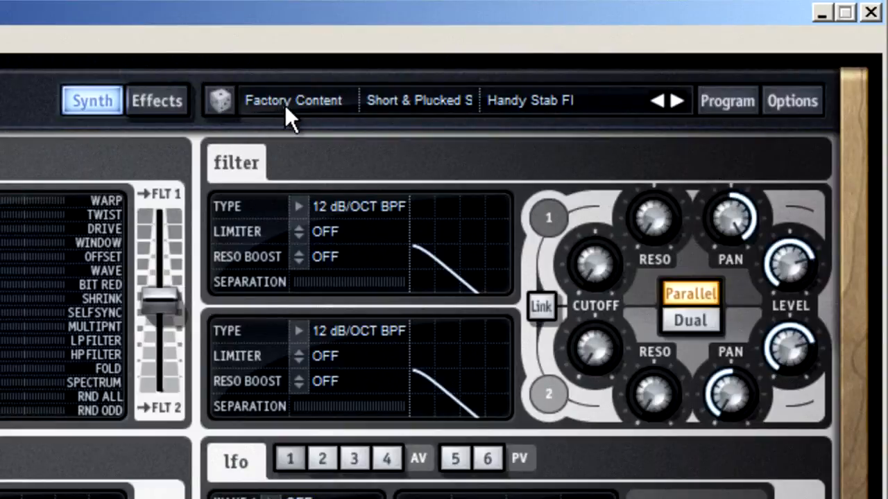
mouse_move(409, 111)
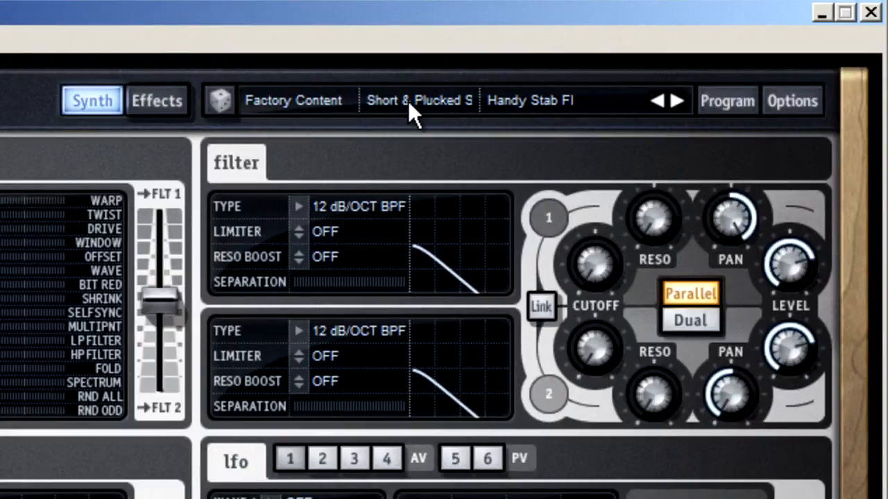
mouse_move(534, 114)
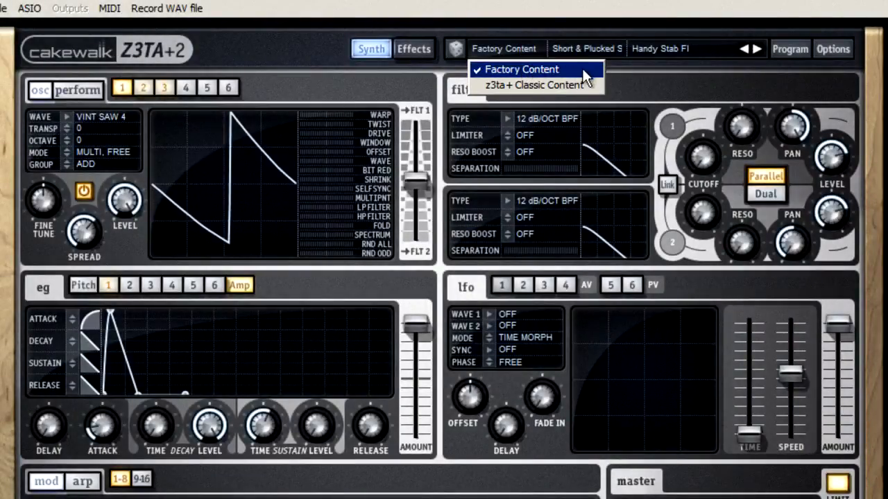
mouse_move(535, 85)
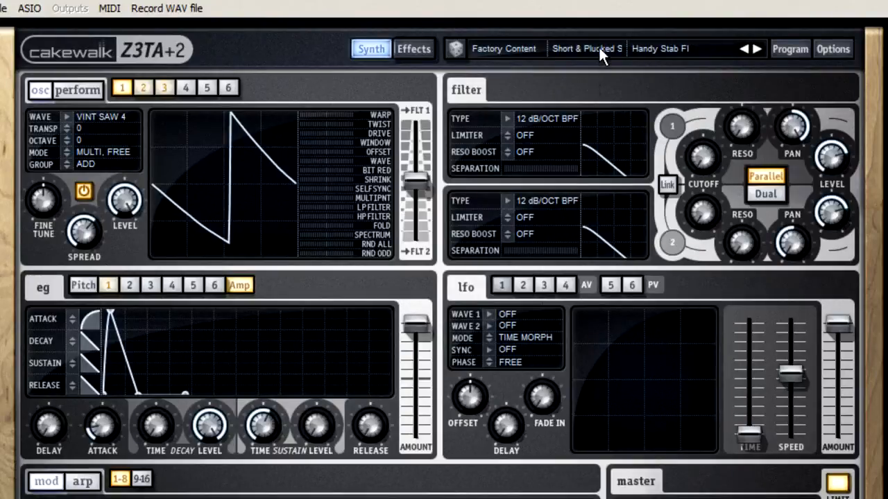
Step: Choose the Showcase category, loading Italo 84 (Pb) BT, then browse the categories again
click(586, 48)
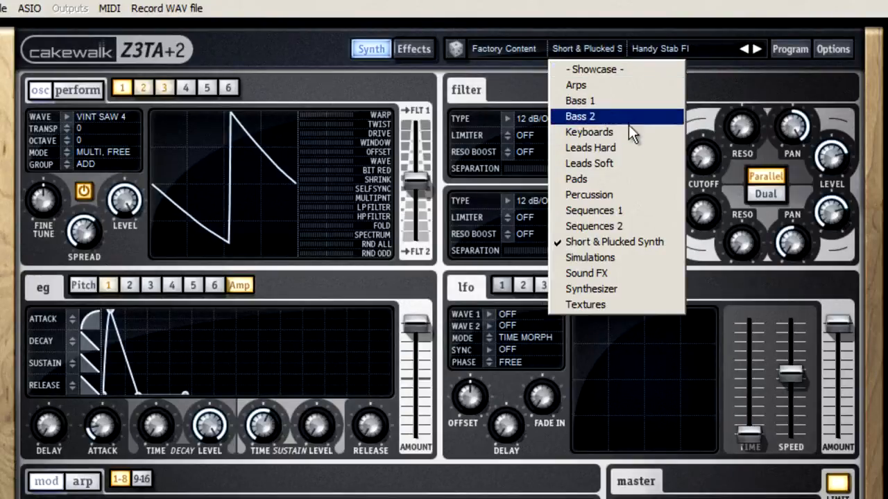
mouse_move(628, 198)
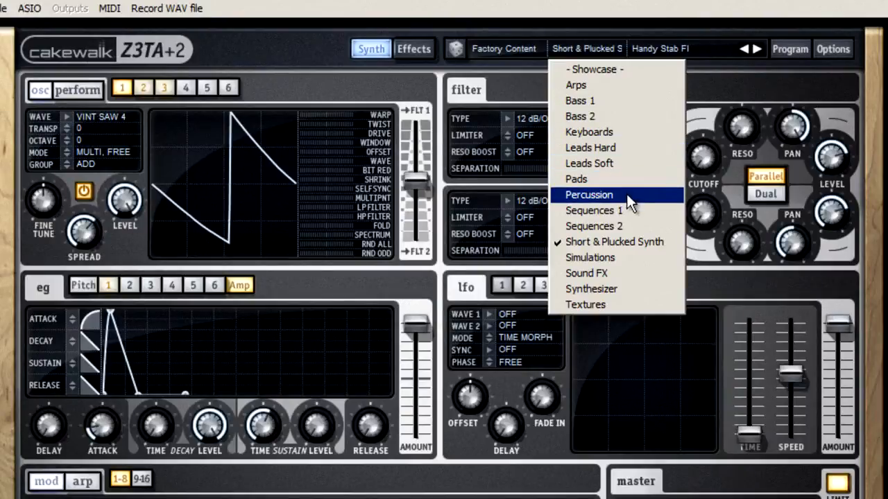
click(593, 68)
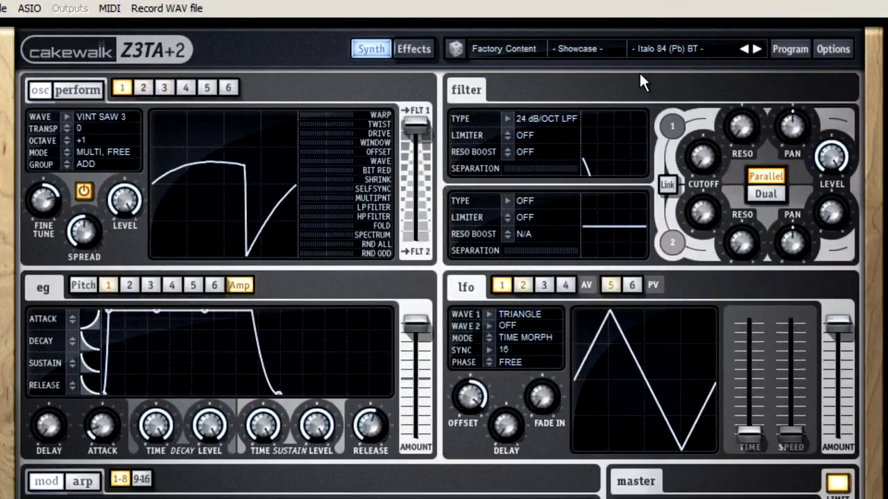
click(585, 48)
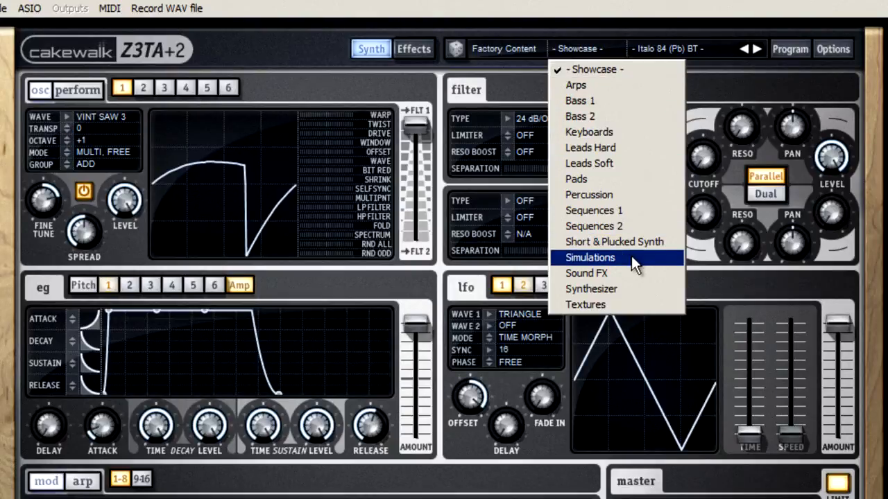
mouse_move(637, 233)
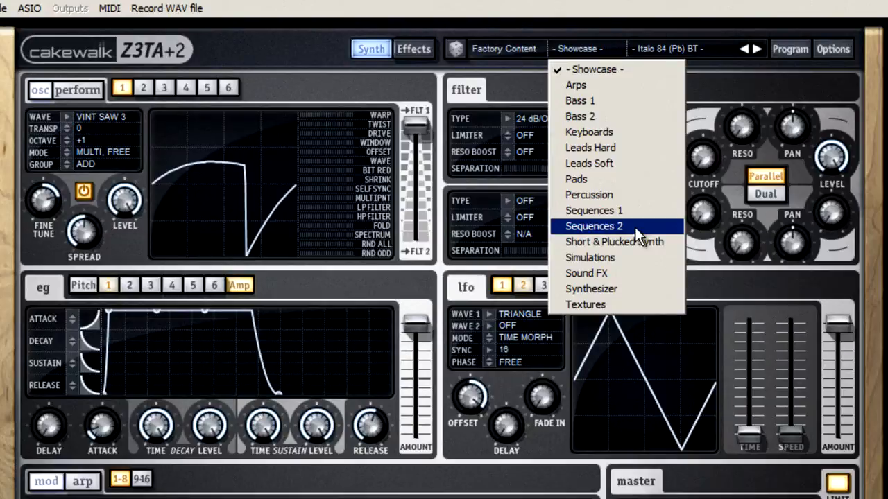
mouse_move(642, 226)
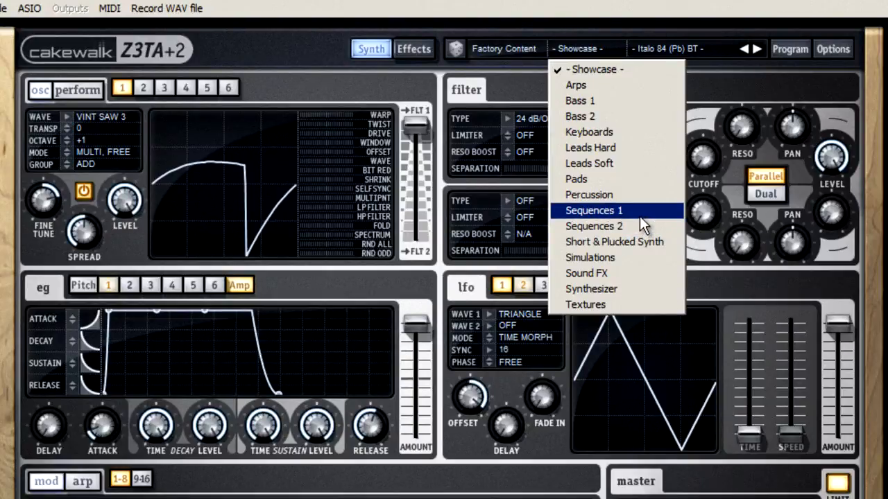
mouse_move(587, 62)
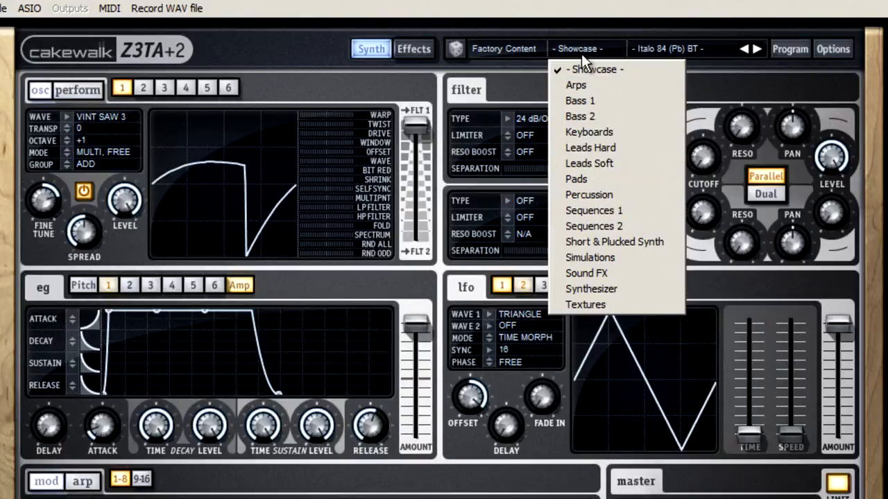
Step: Leave the category unchanged and load the Lofi Dream (Mw+Pb) BT program
click(586, 304)
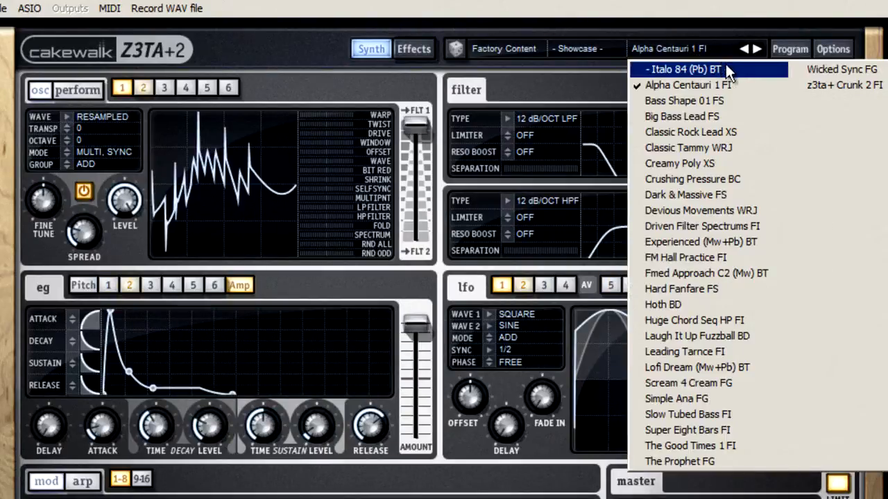
mouse_move(700, 211)
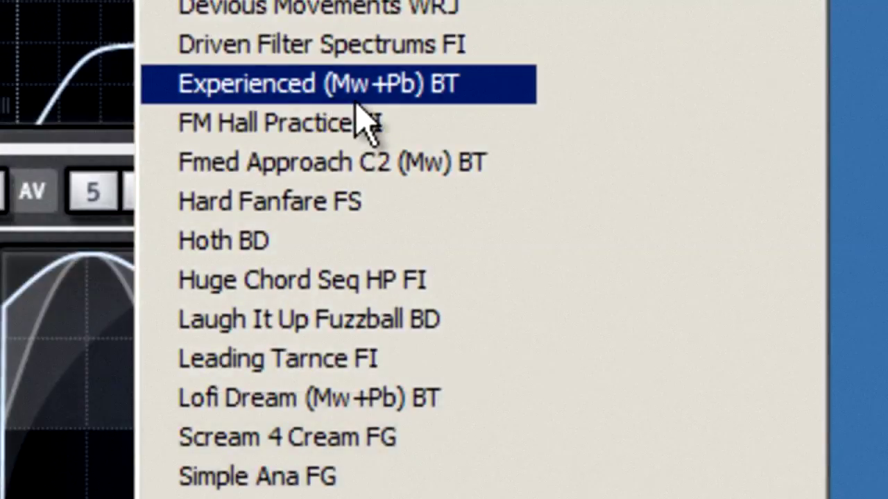
mouse_move(416, 114)
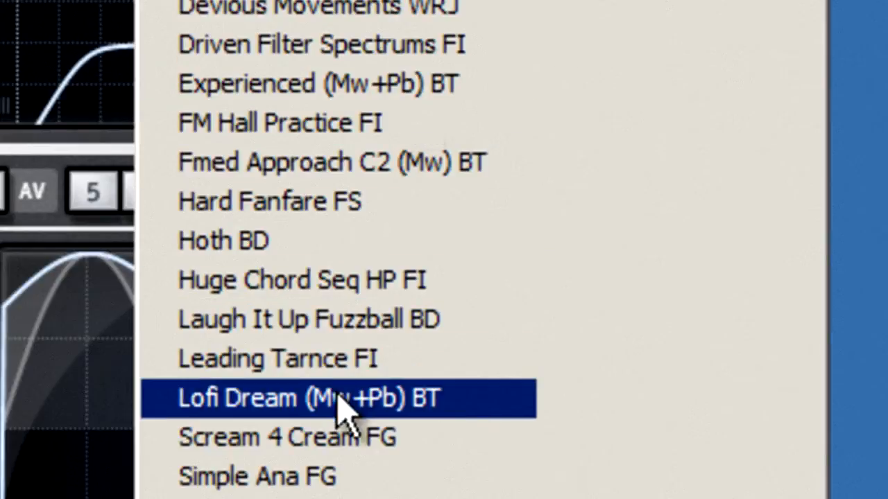
click(305, 397)
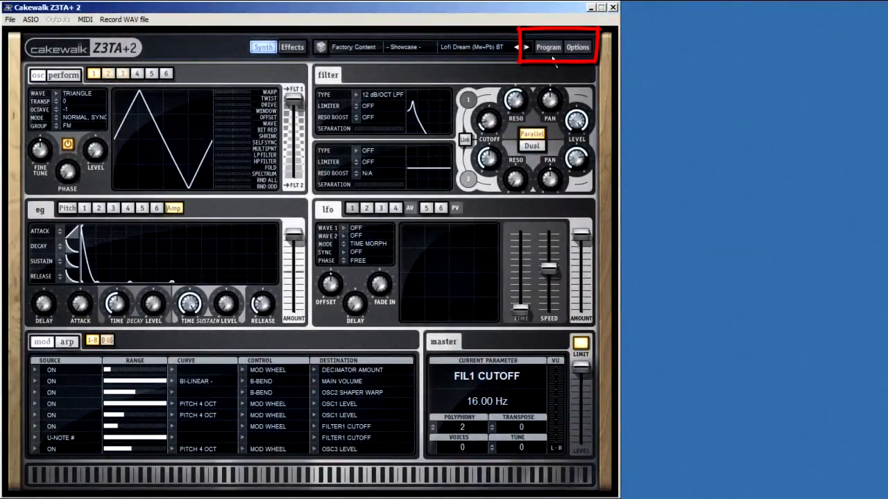
Step: Browse the Program menu options, return to Lofi Dream, and reopen the Program menu
click(548, 46)
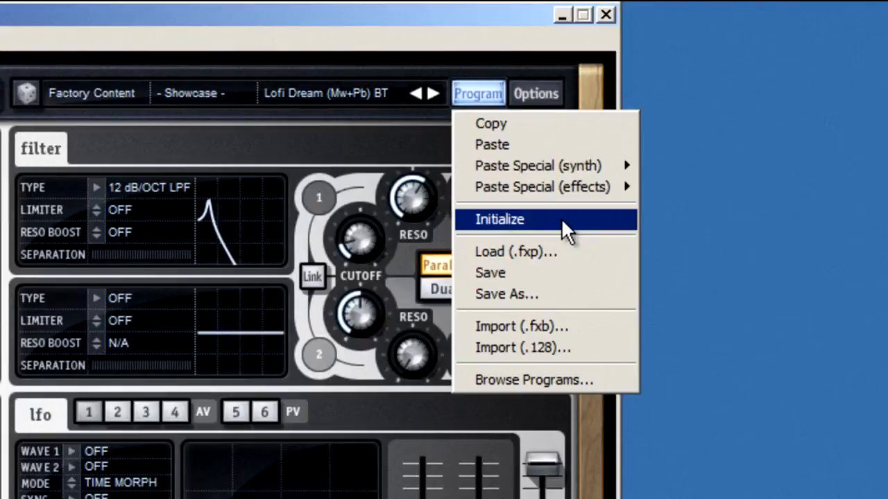
mouse_move(516, 129)
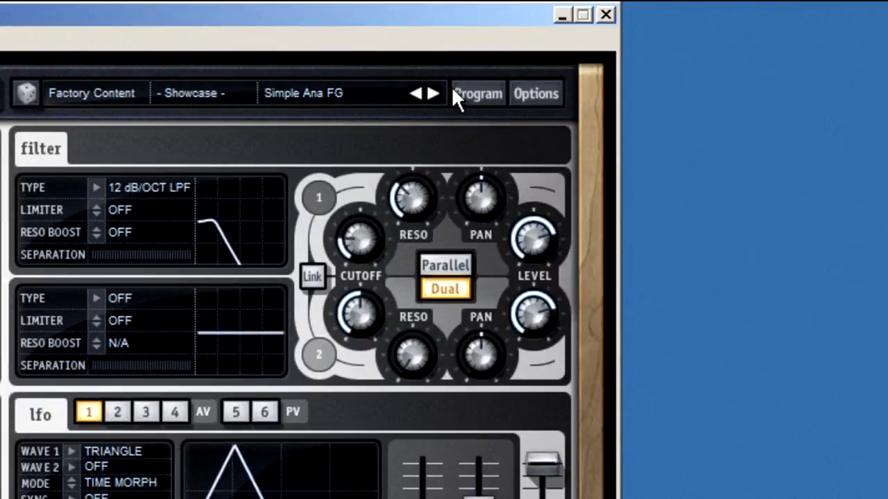
click(433, 92)
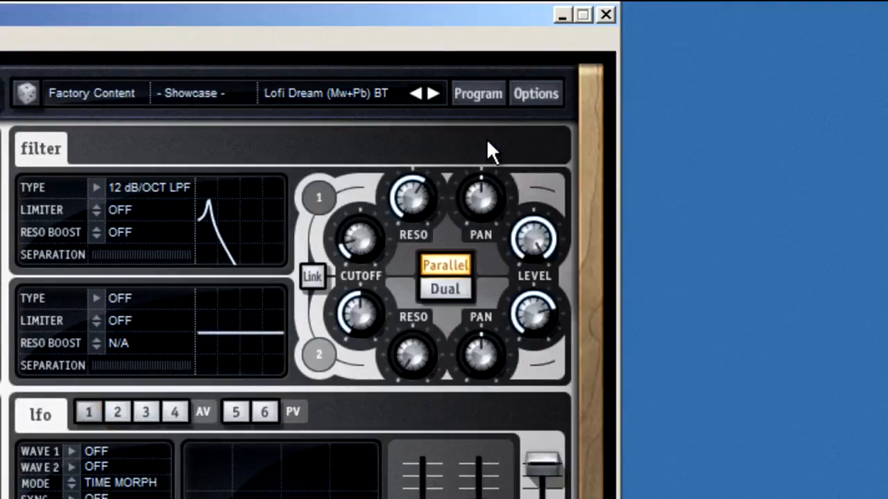
click(478, 93)
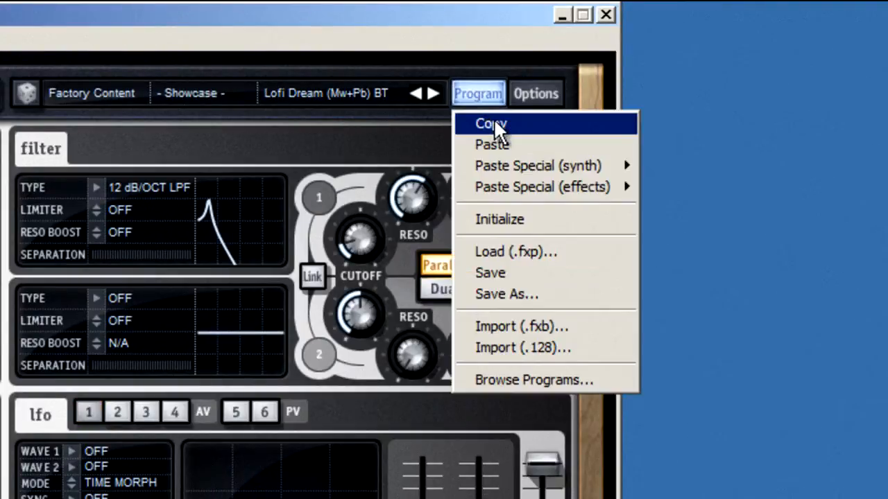
mouse_move(538, 166)
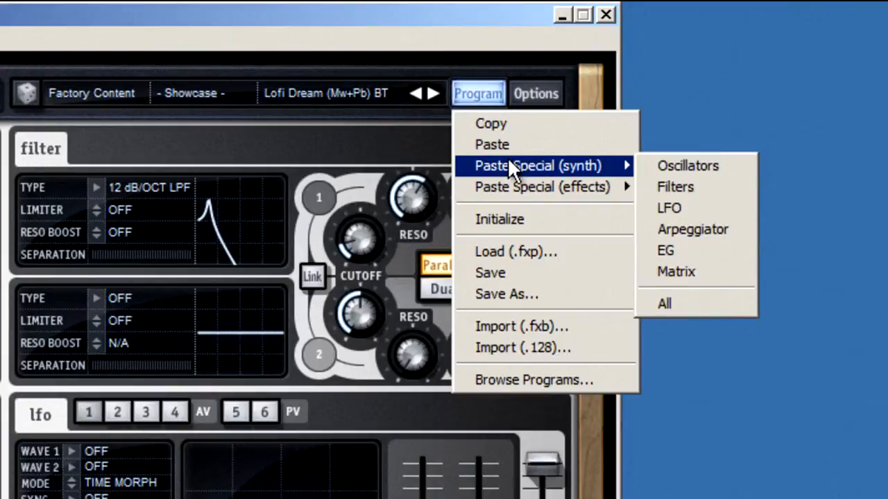
mouse_move(544, 187)
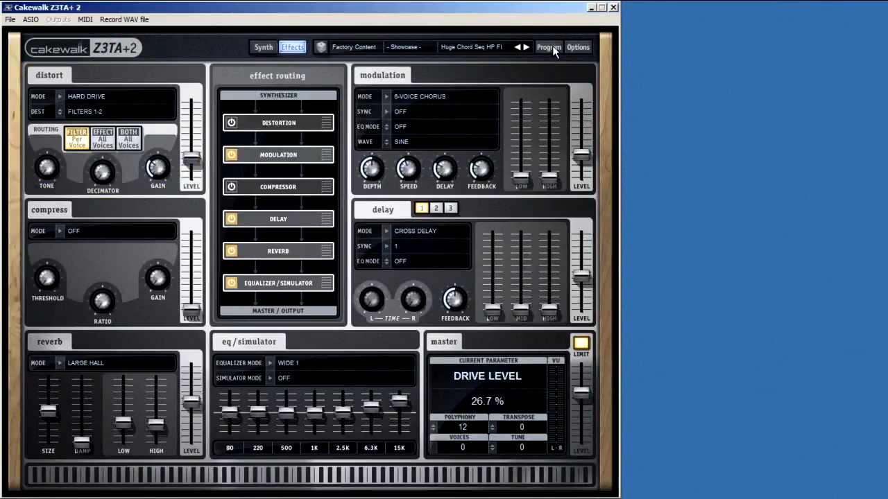
Step: Copy the program's effects and step to the Slow Tubed Bass FI program
click(548, 47)
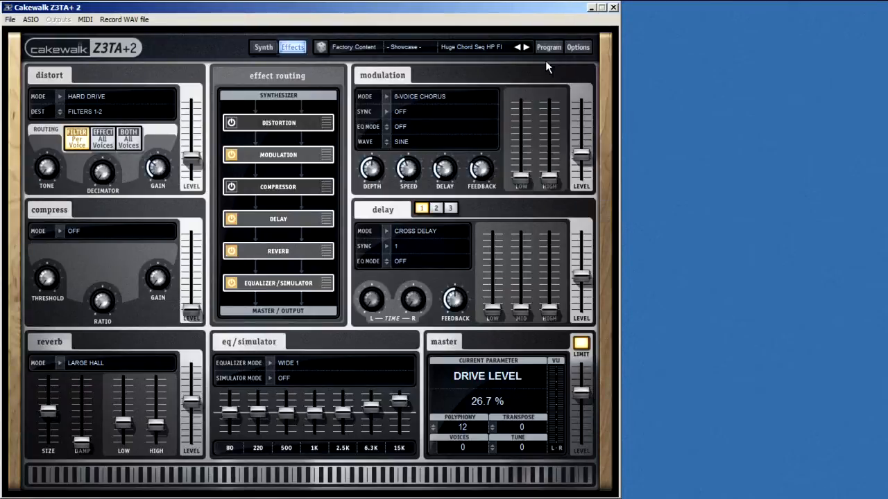
click(526, 46)
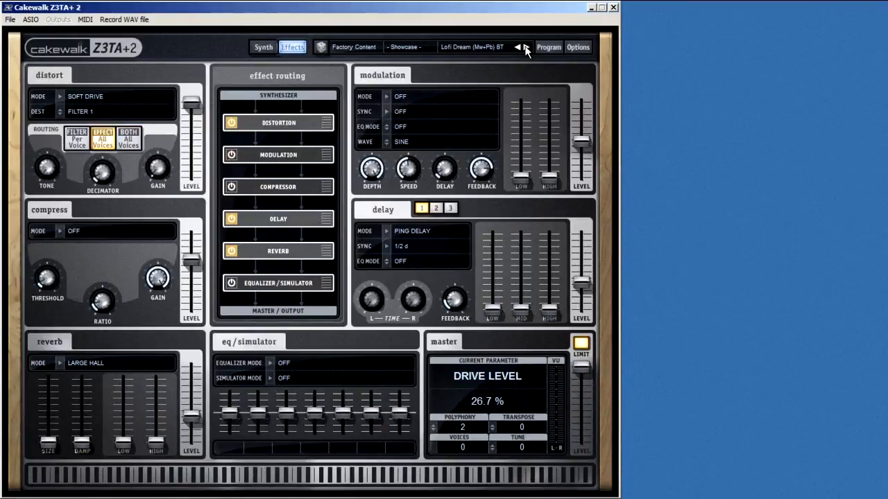
click(520, 47)
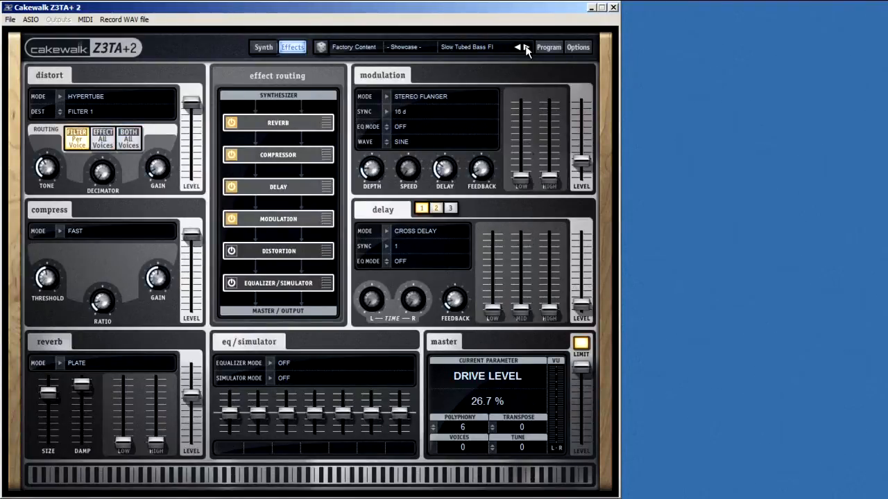
Step: Paste only the copied distortion into this program, then paste all copied effect settings
click(549, 46)
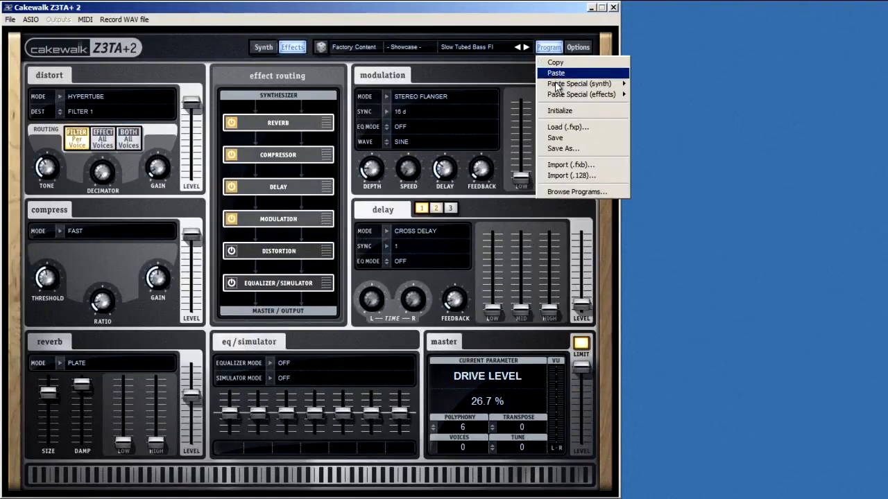
mouse_move(581, 95)
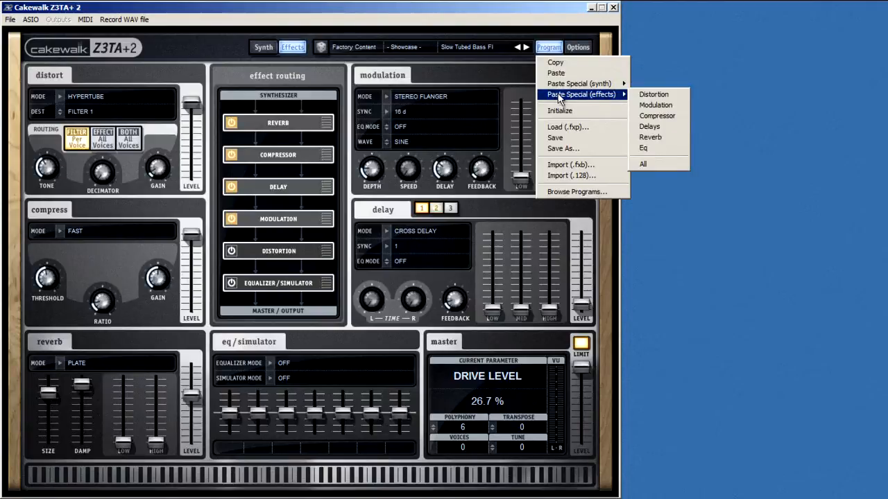
mouse_move(610, 104)
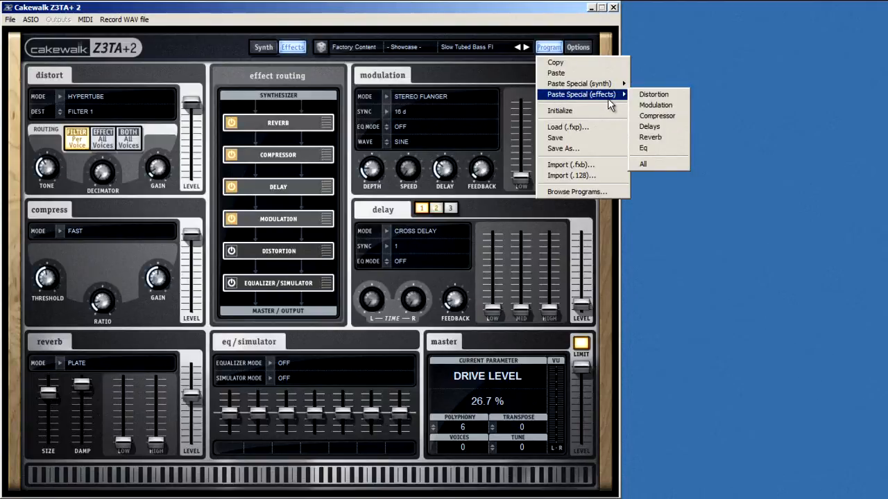
mouse_move(653, 94)
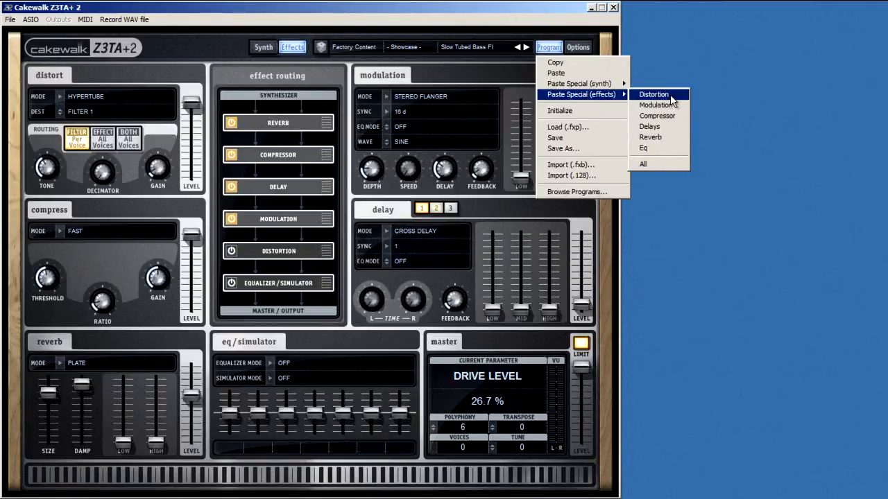
click(653, 94)
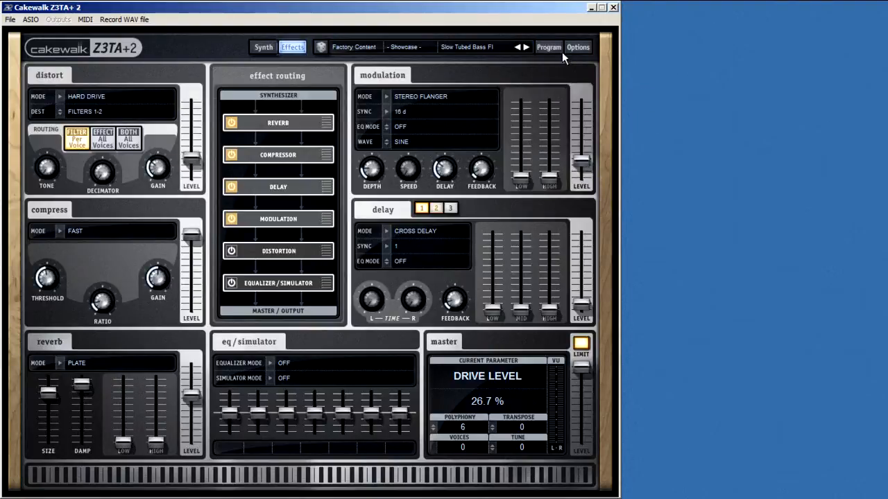
click(548, 47)
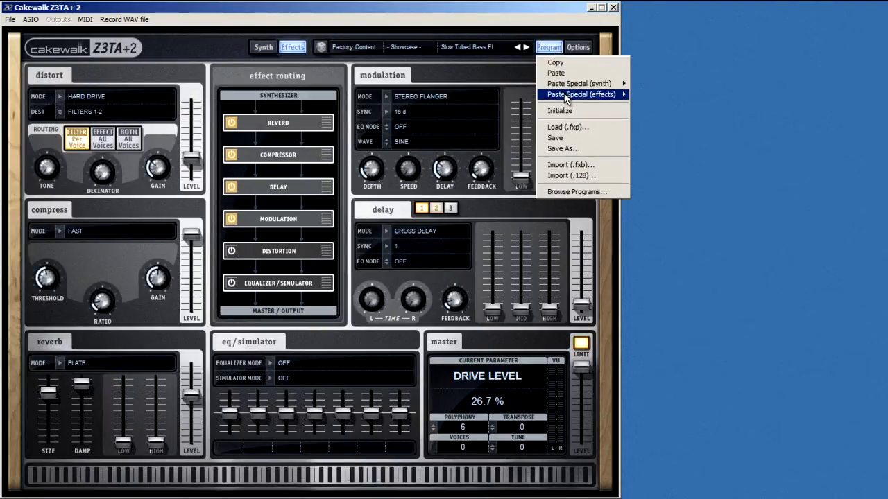
click(579, 94)
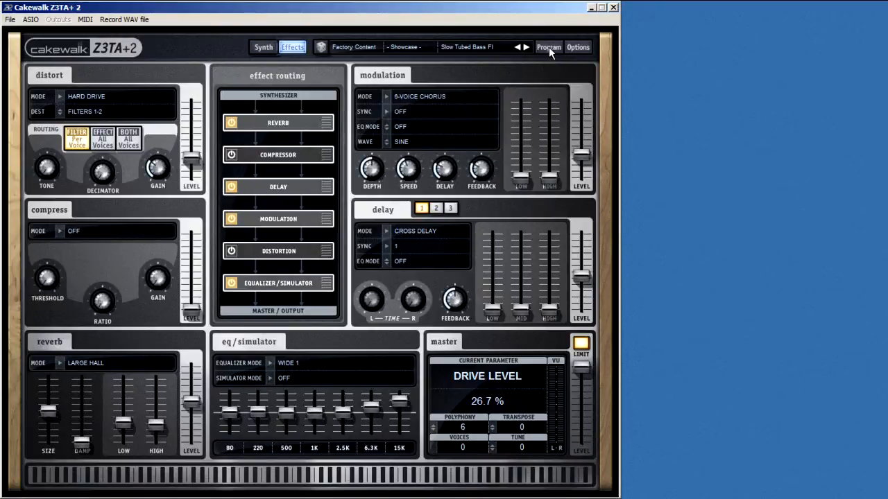
Step: Step through The Prophet FG and Super Eight Bars FI to Laugh It Up Fuzzball BD
click(518, 47)
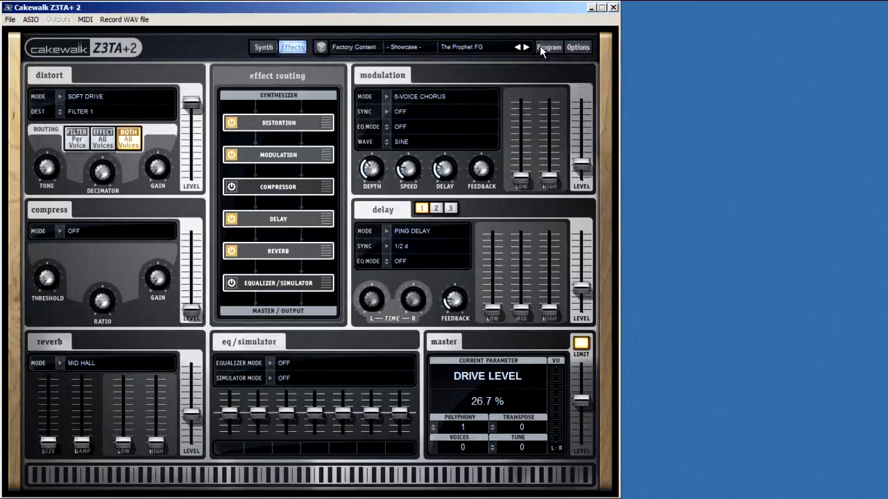
click(524, 46)
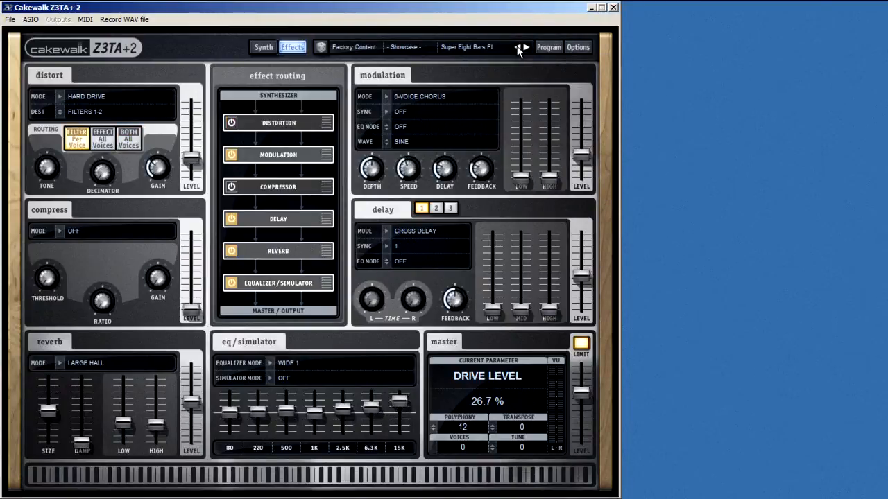
click(523, 46)
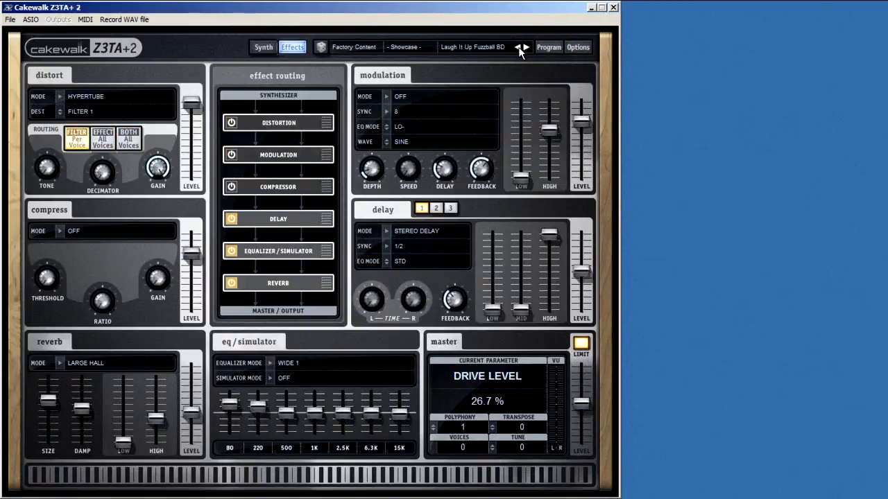
click(548, 47)
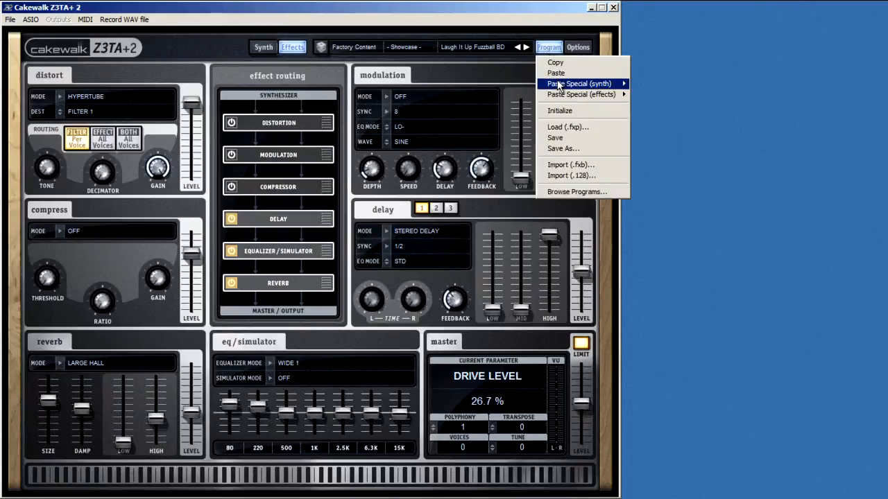
mouse_move(579, 83)
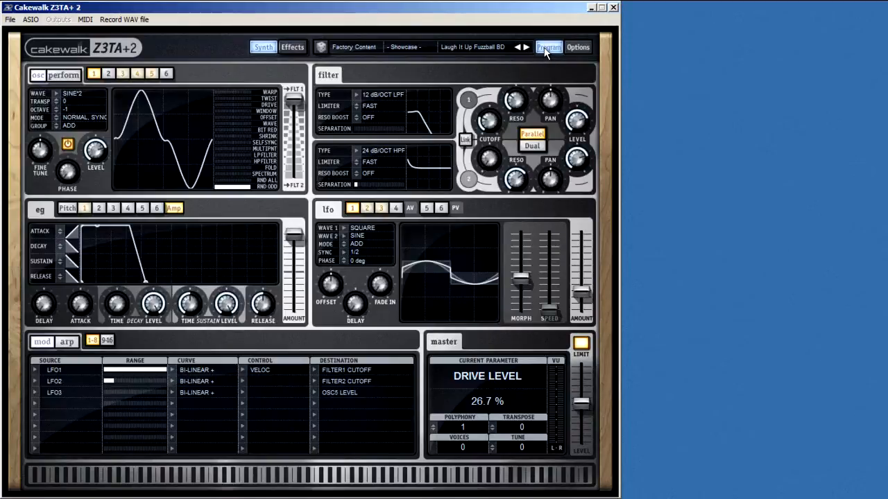
Step: Close the Program menu and switch the second filter off
click(548, 47)
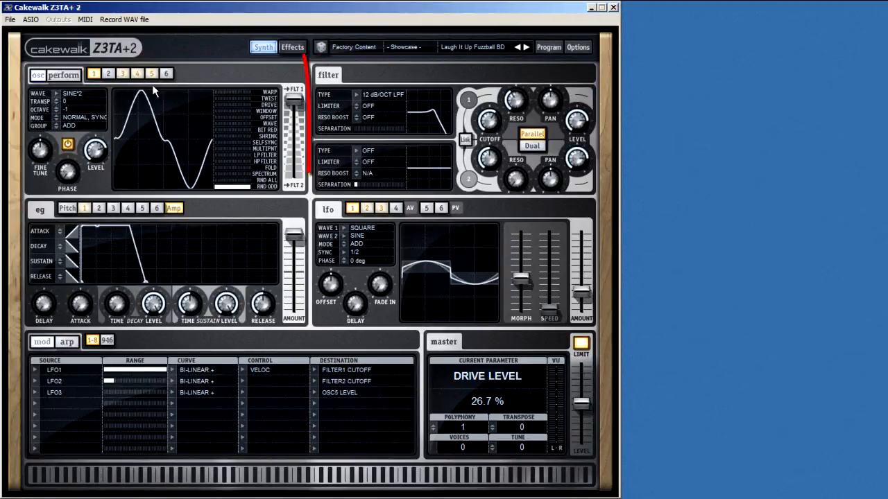
click(490, 138)
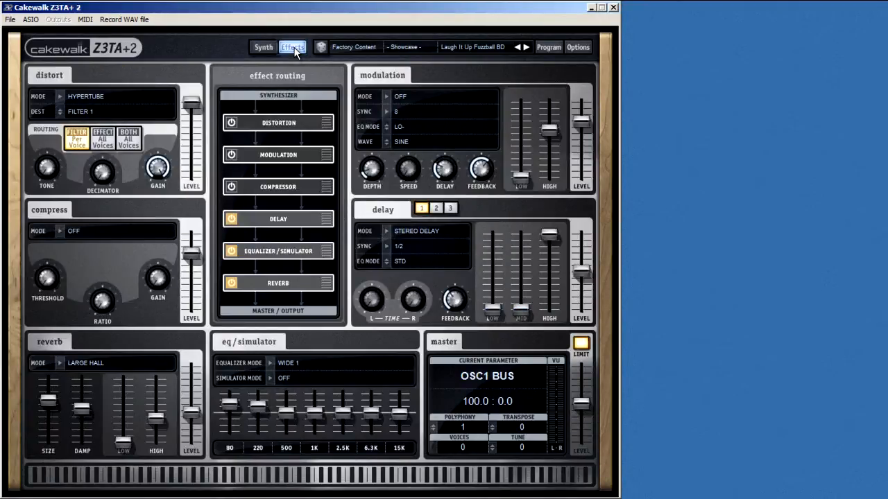
mouse_move(291, 88)
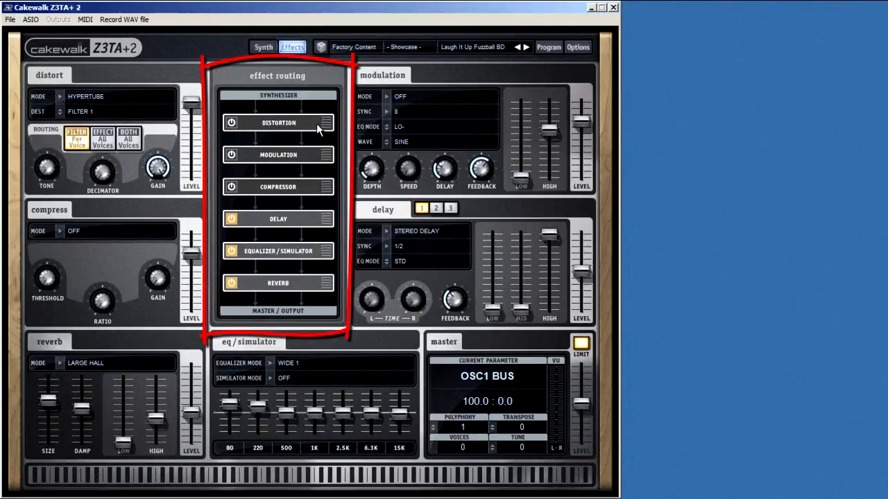
Step: Turn the distortion on and move the compressor to the start of the effect routing
click(231, 122)
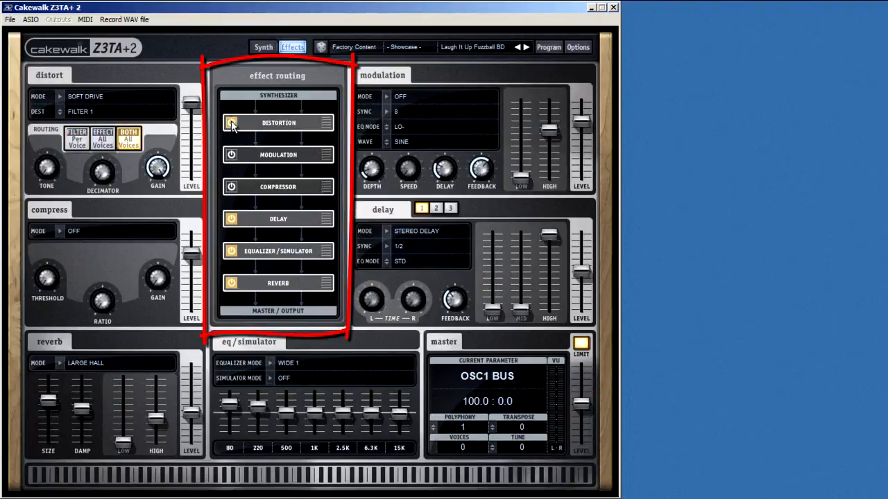
click(231, 122)
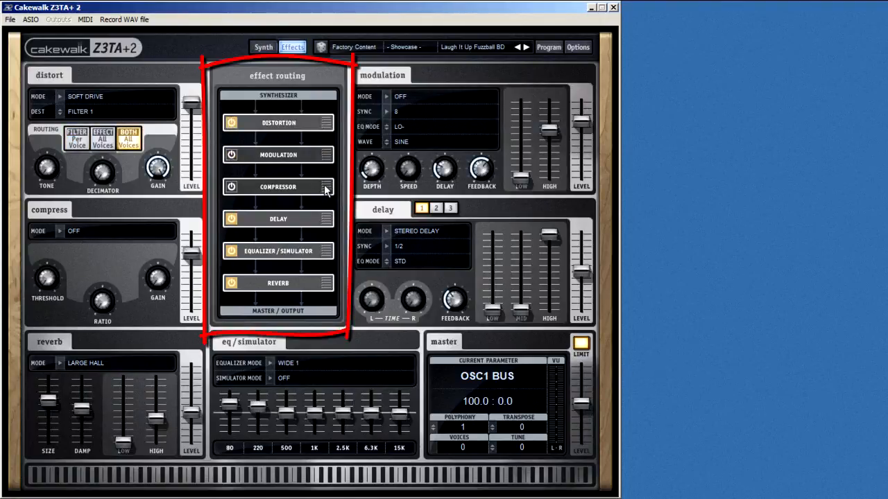
drag(277, 187, 277, 122)
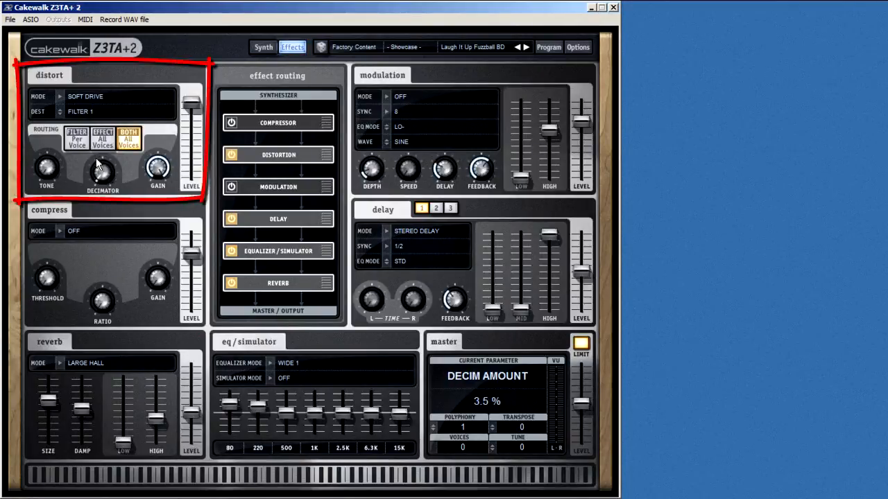
Step: Set the compressor mode to Fast and the delay's low EQ to -20 dB
click(158, 281)
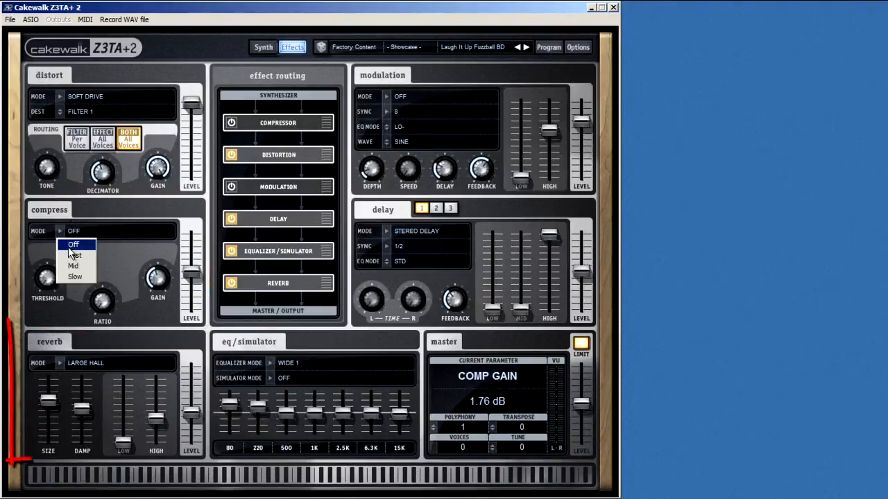
click(74, 255)
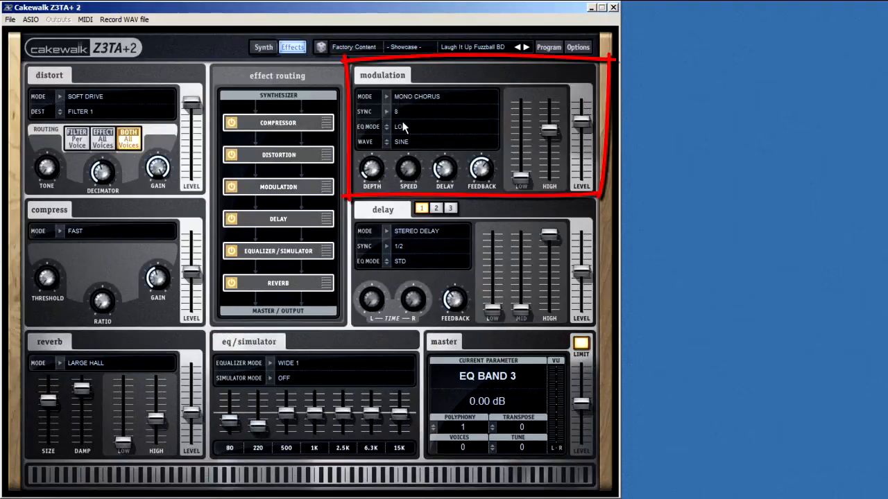
click(455, 300)
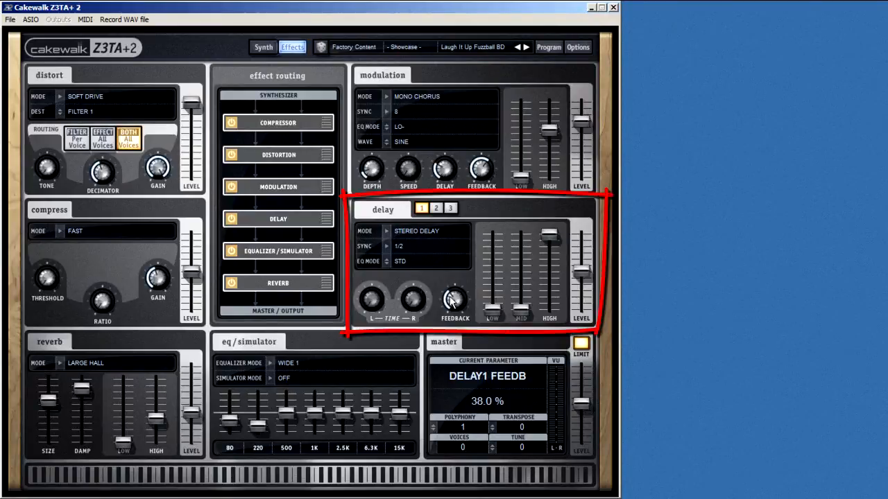
drag(455, 298, 455, 284)
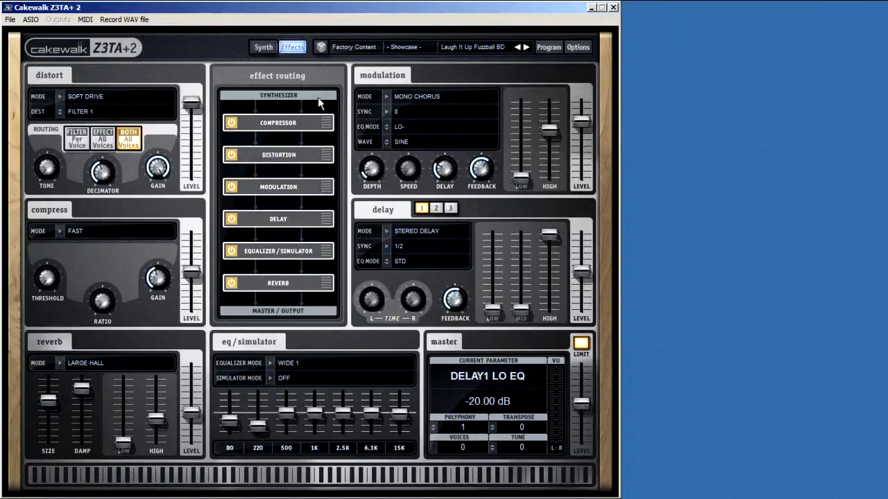
Step: Return to the synth page and adjust the LFO 1 offset to 46%
click(263, 47)
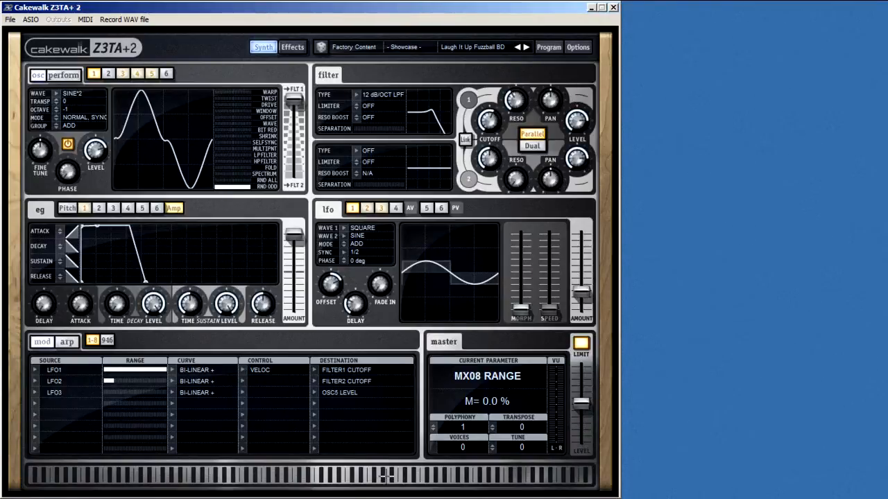
mouse_move(424, 492)
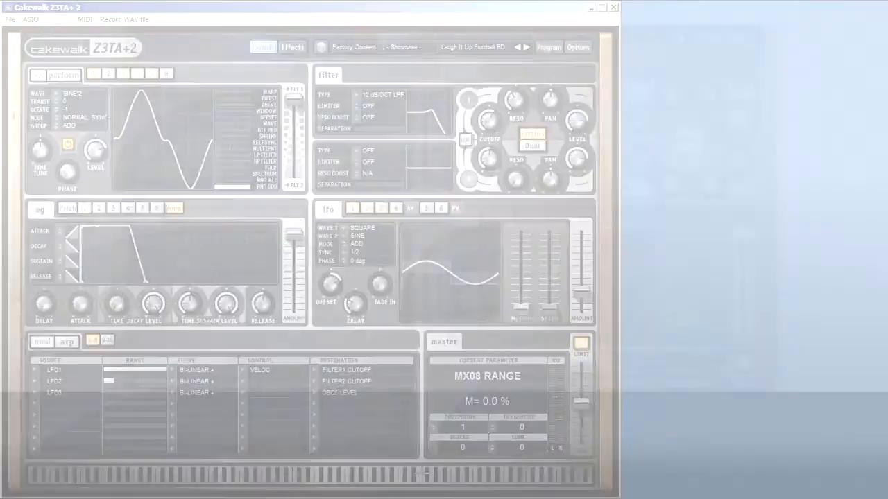
click(580, 89)
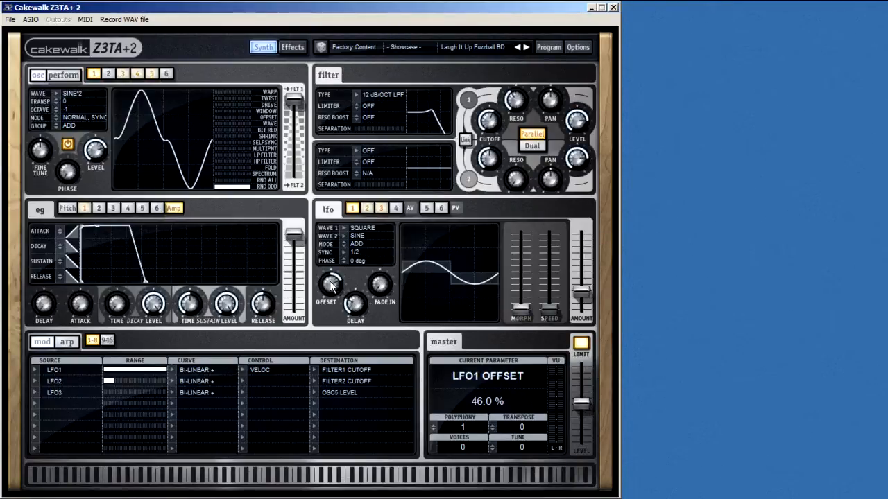
click(487, 160)
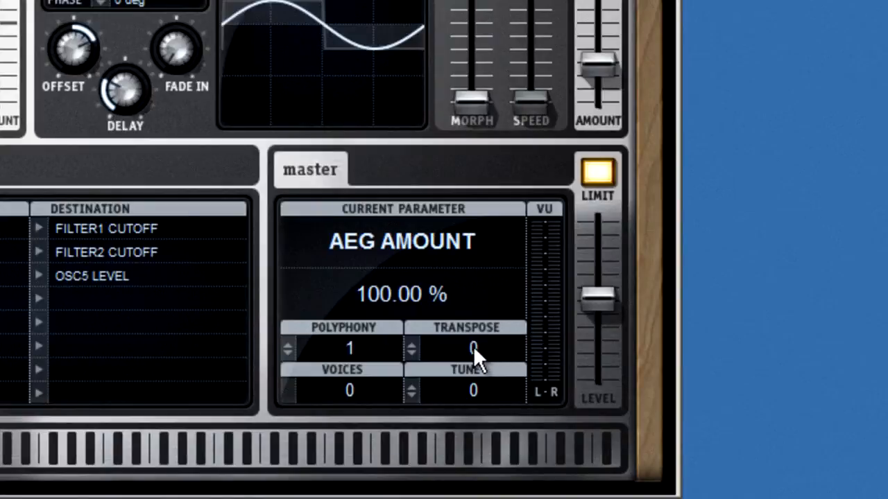
mouse_move(433, 396)
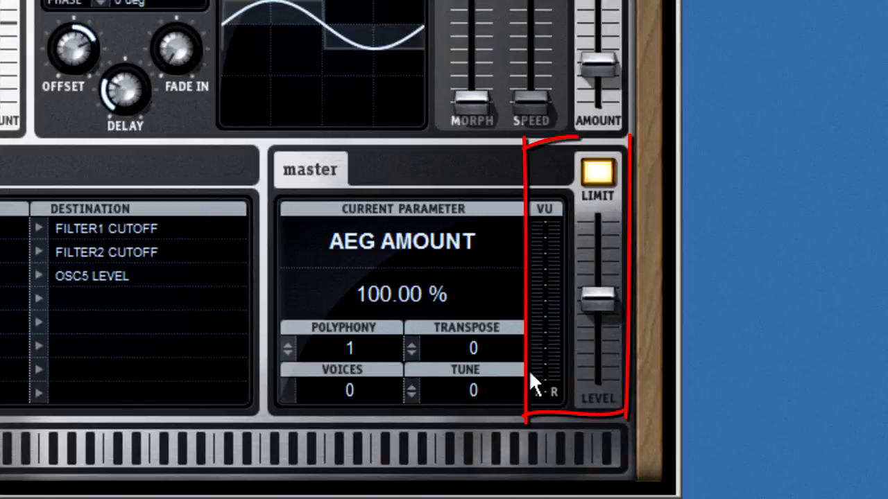
drag(599, 295, 599, 336)
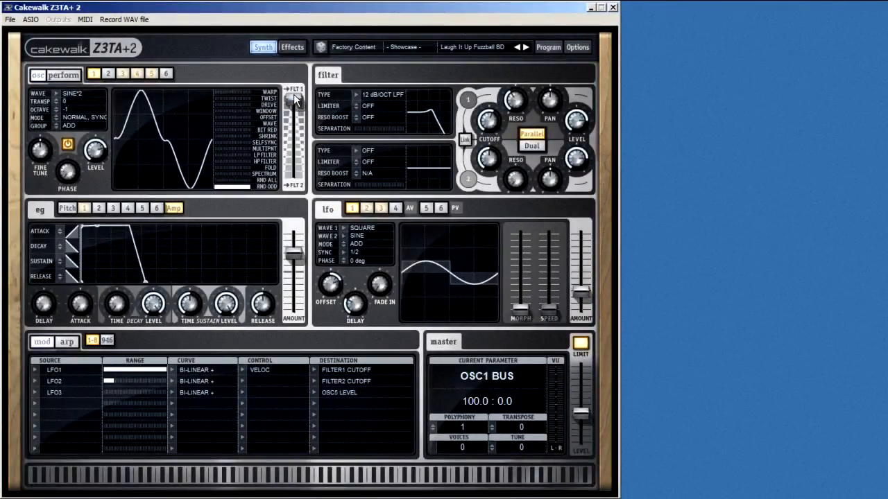
Step: Blend oscillator 1's filter routing and morph LFO1 to about 63:37 between its waves
drag(294, 101, 294, 135)
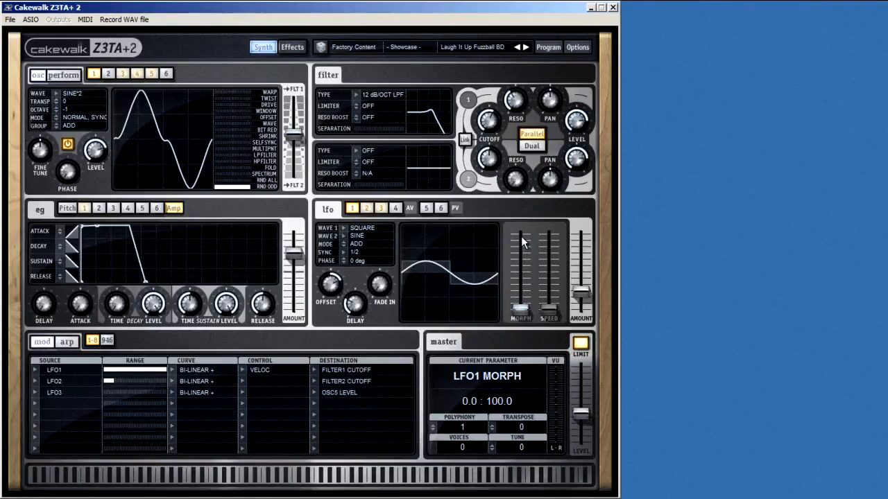
drag(520, 243, 521, 313)
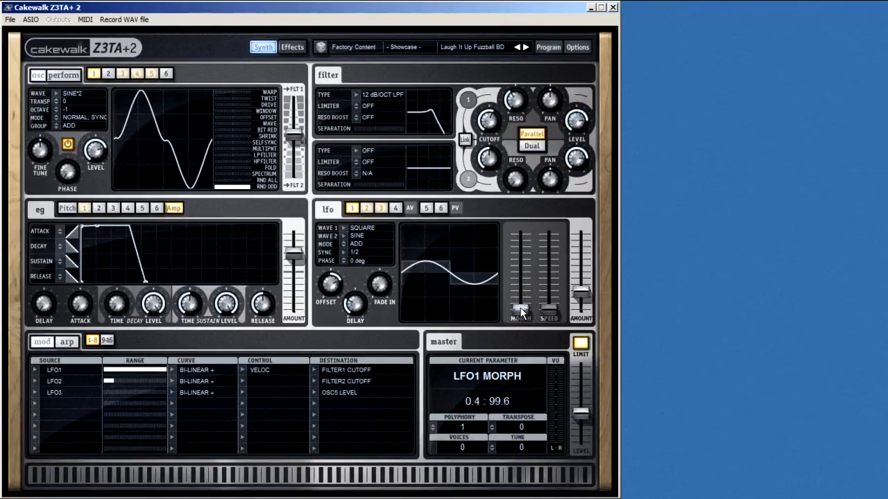
drag(520, 311, 520, 263)
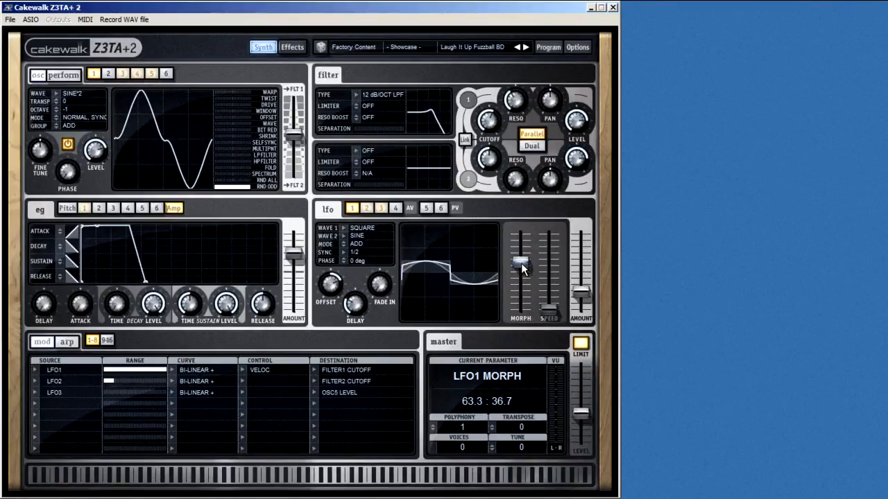
drag(520, 263, 521, 284)
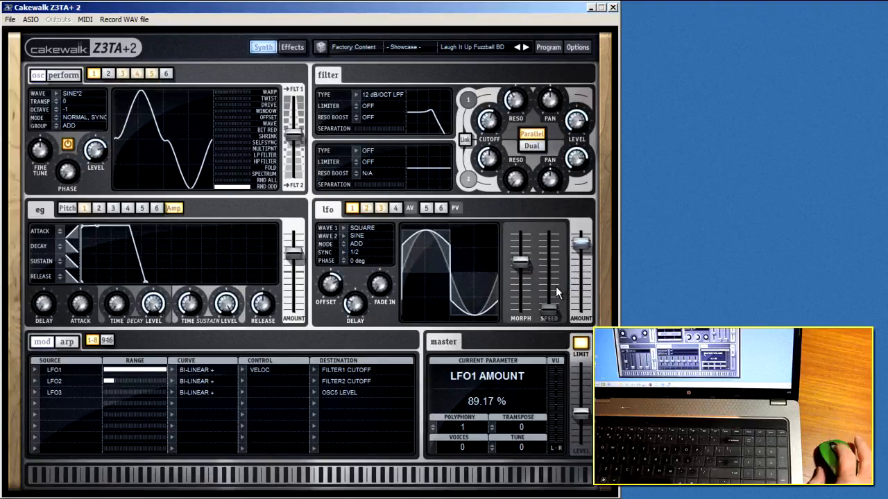
Step: Readjust LFO1's amount up and down, settling around 20.67%
drag(581, 267, 581, 274)
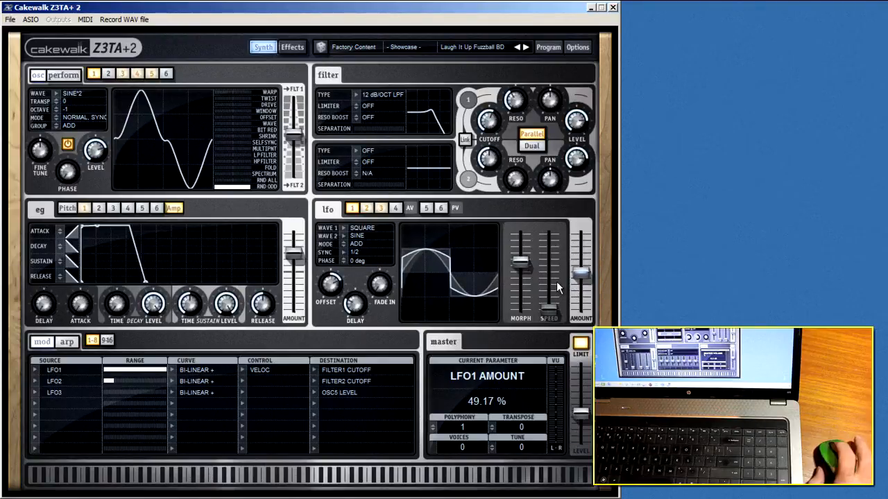
drag(579, 278, 580, 268)
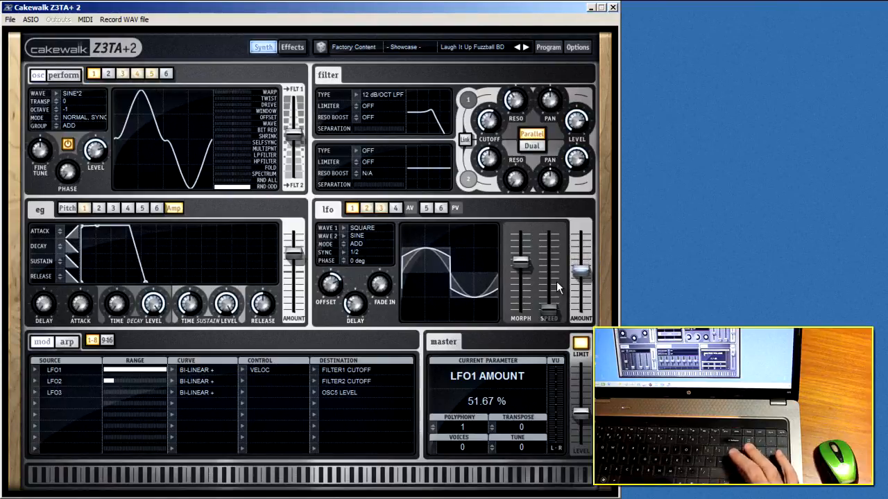
drag(581, 270, 581, 278)
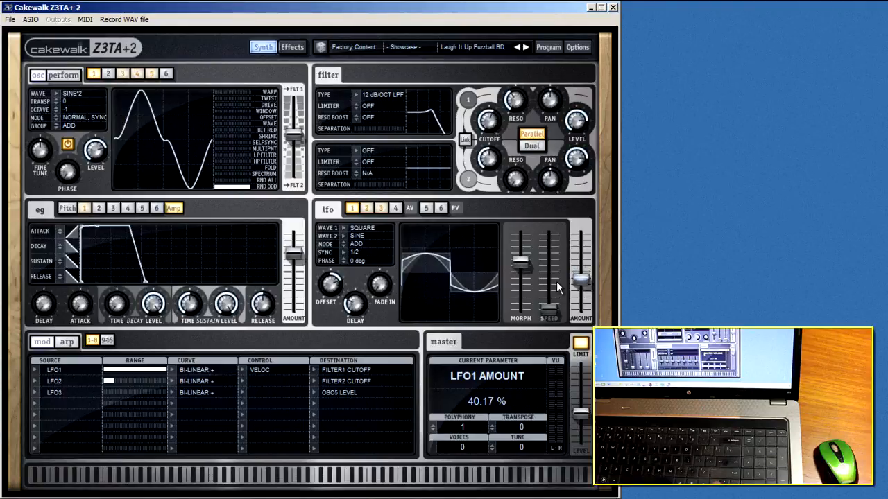
drag(580, 285, 581, 278)
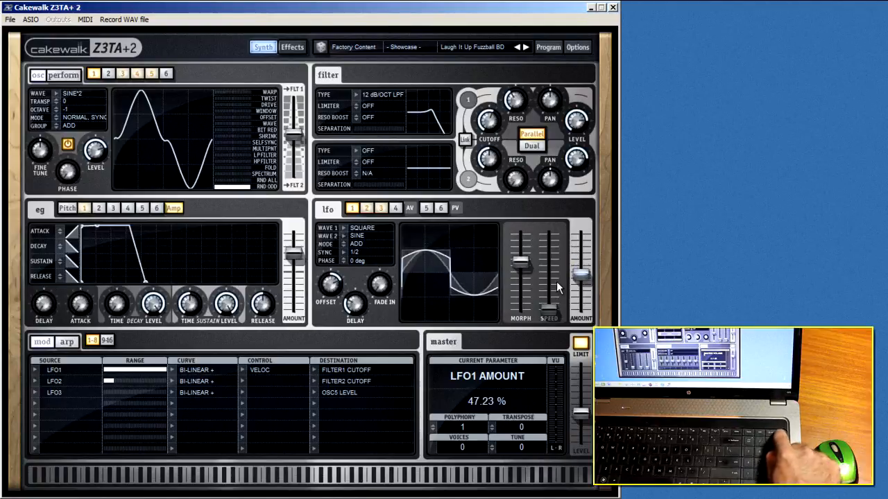
drag(579, 274, 579, 302)
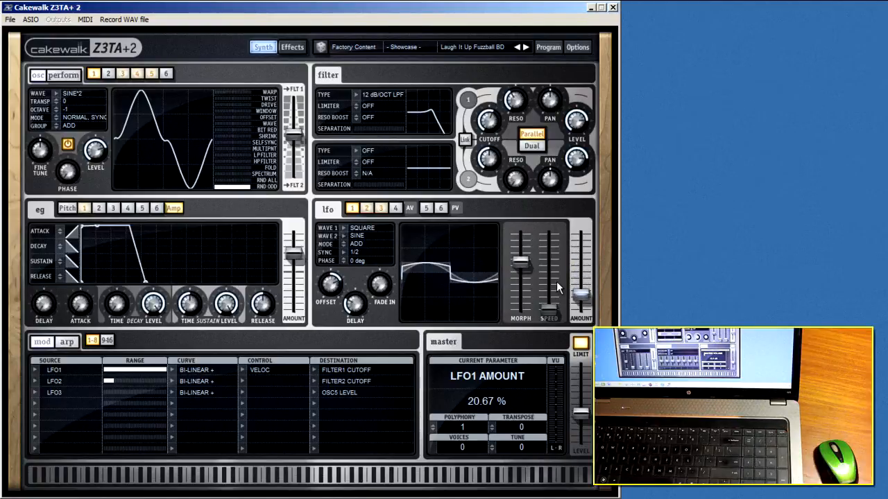
drag(581, 288, 581, 236)
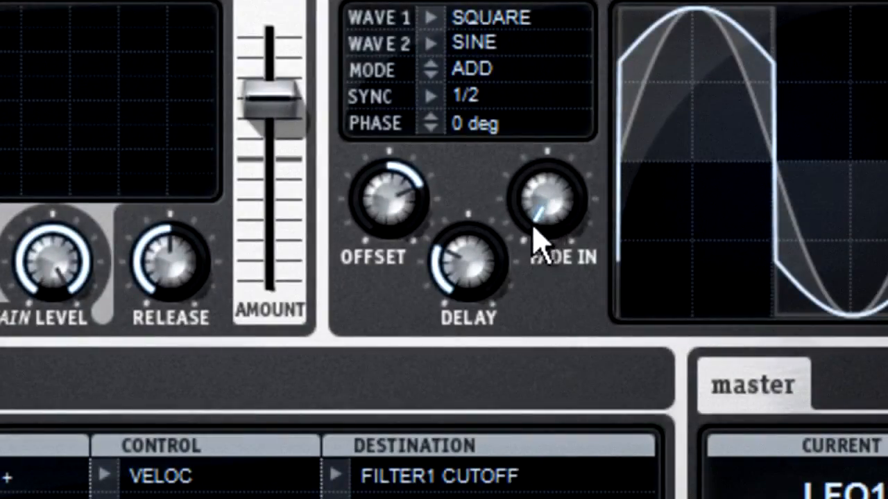
mouse_move(589, 222)
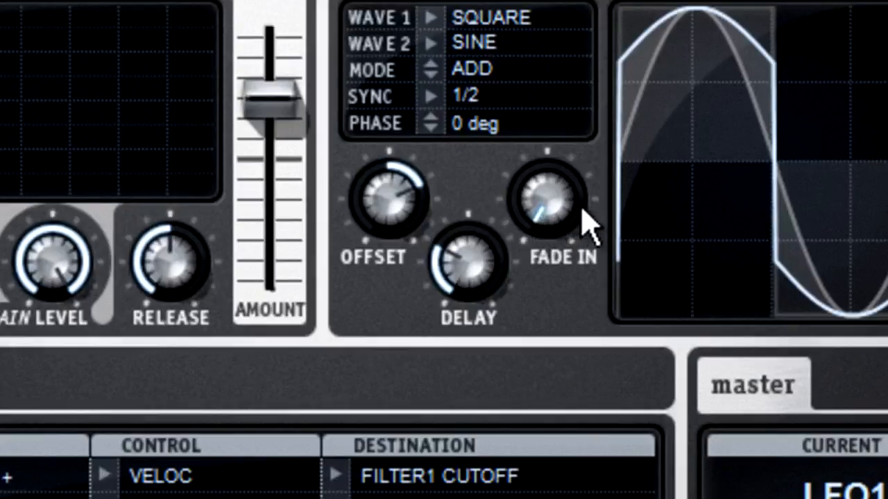
mouse_move(572, 260)
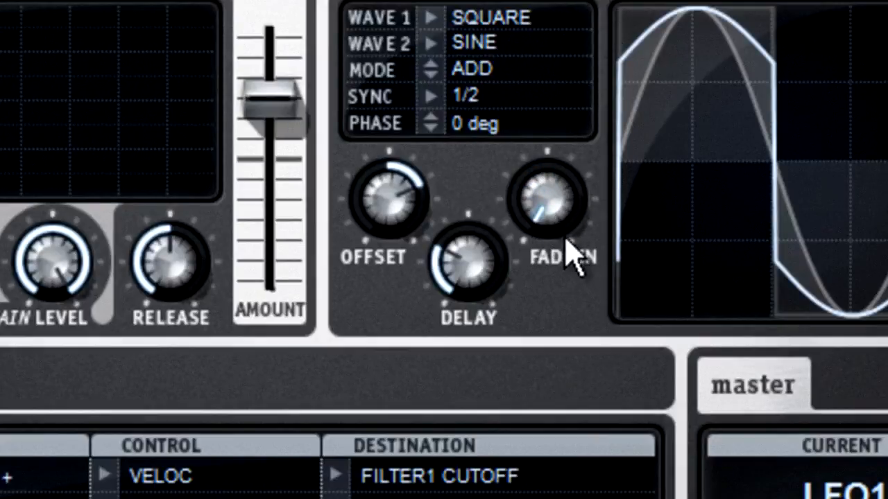
drag(548, 208, 555, 229)
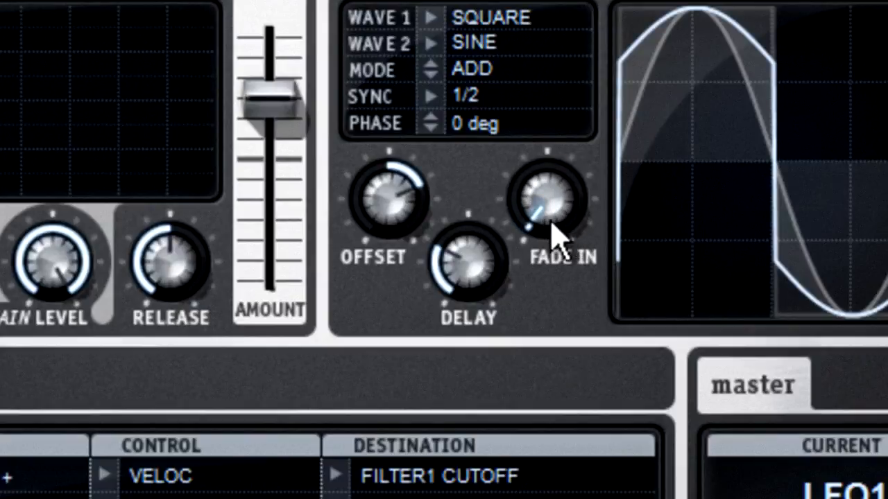
mouse_move(548, 239)
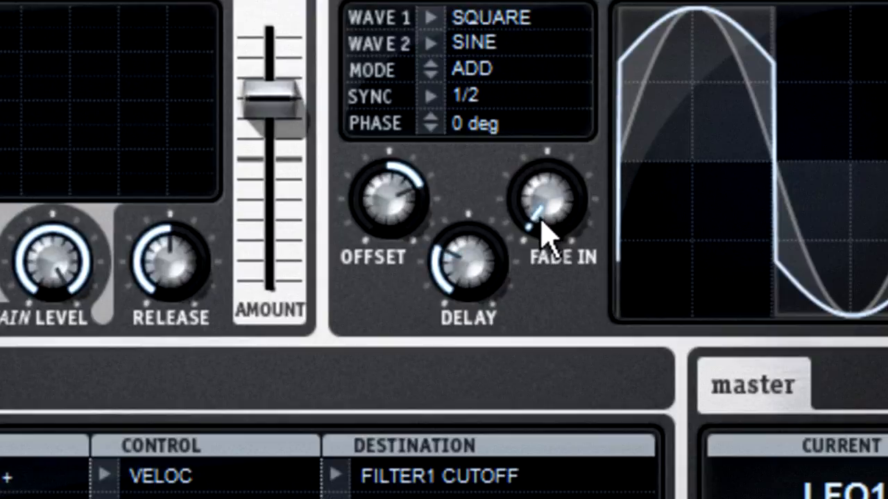
drag(548, 208, 676, 208)
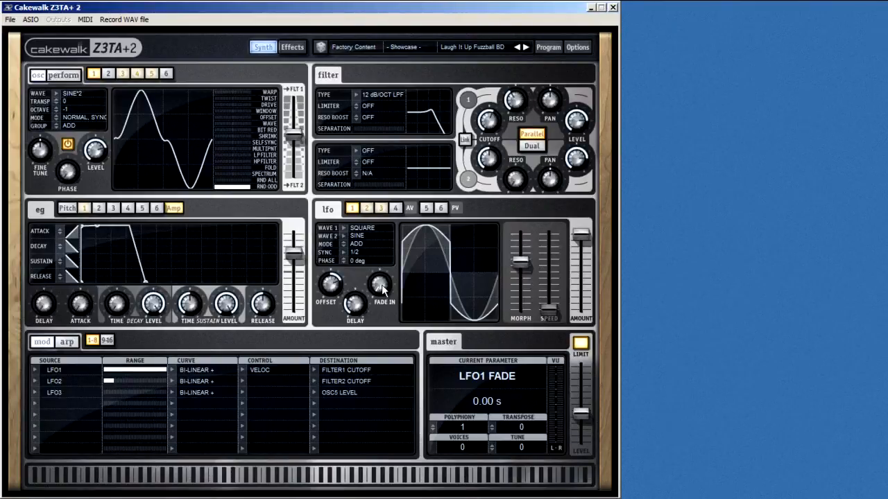
Step: Assign LFO1's fade-in to MIDI-learn CC 1 Mod Wheel from its context menu
right_click(380, 284)
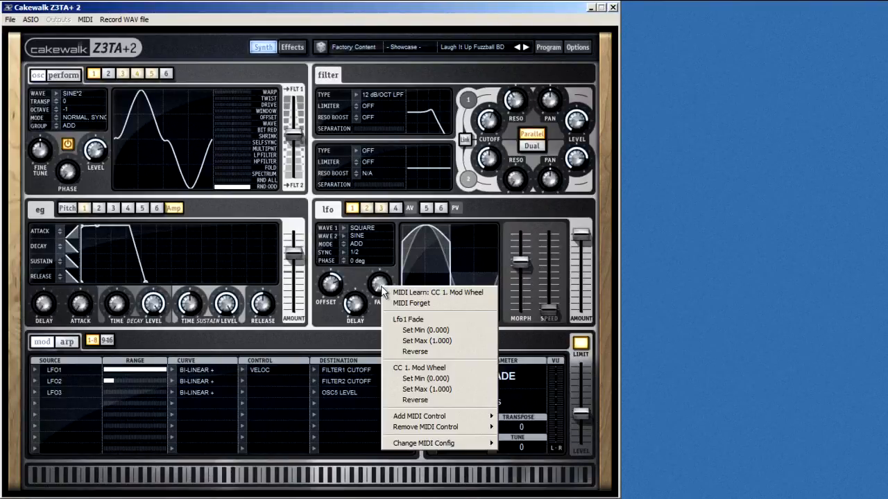
mouse_move(462, 296)
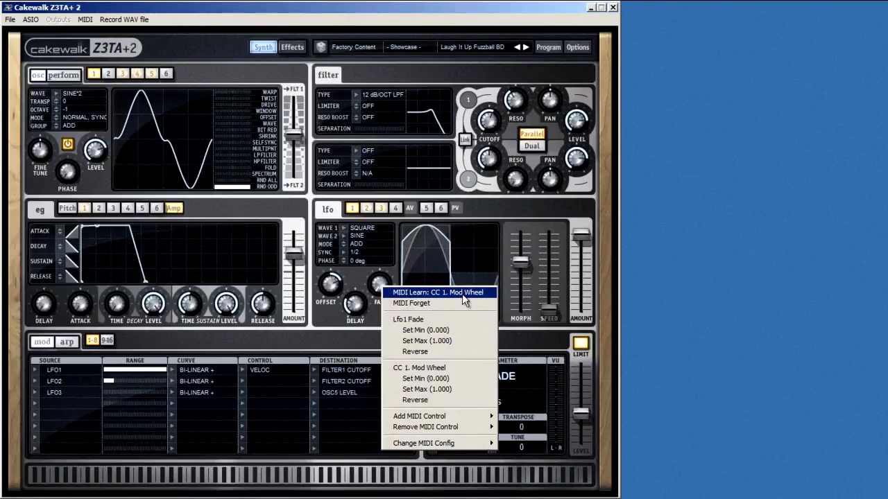
click(408, 319)
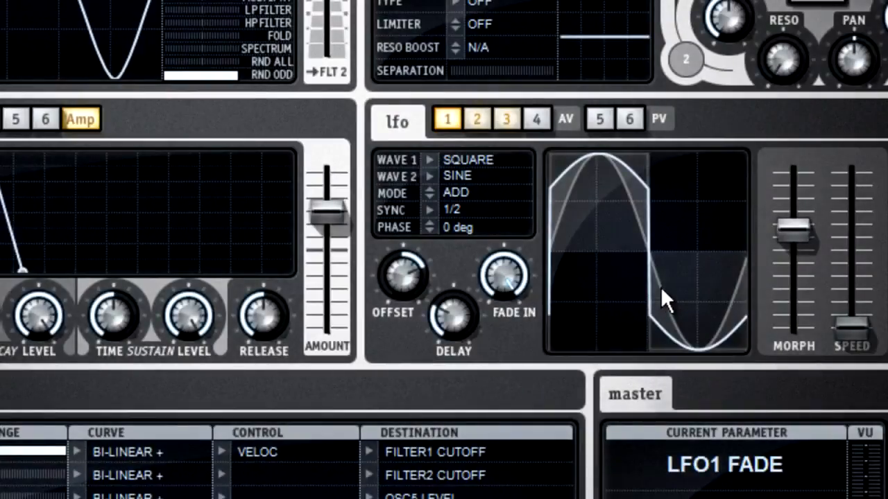
mouse_move(433, 170)
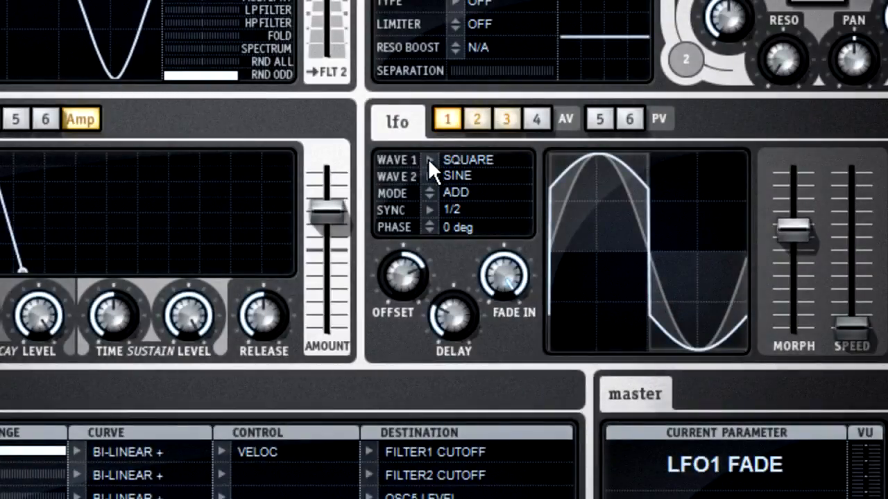
mouse_move(430, 235)
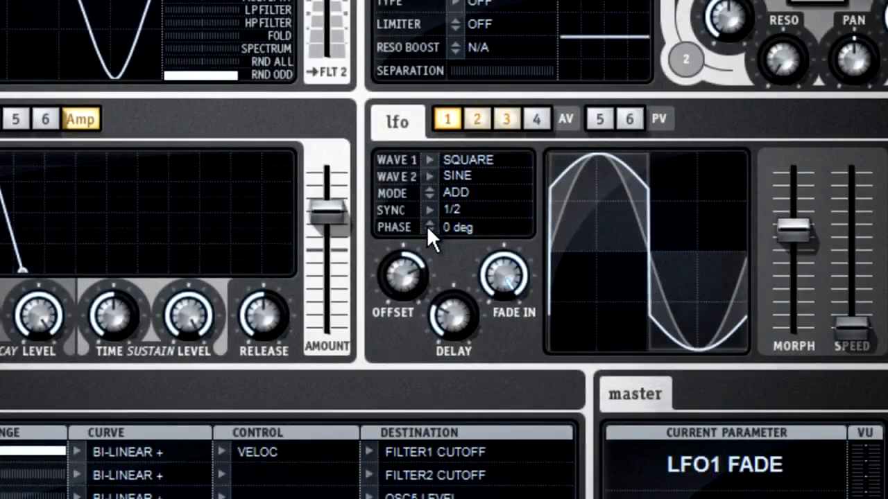
mouse_move(437, 208)
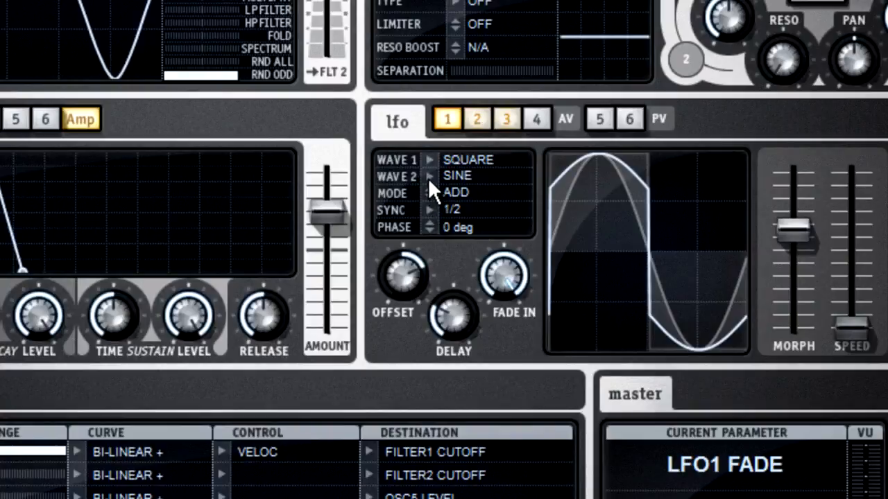
Step: Switch LFO1's wave-combine mode from ADD to IADD with the mode arrows
click(457, 175)
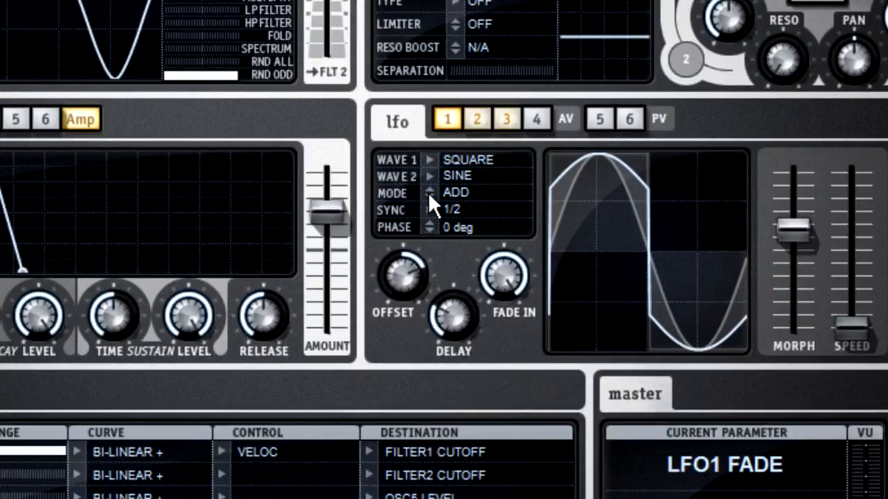
mouse_move(441, 201)
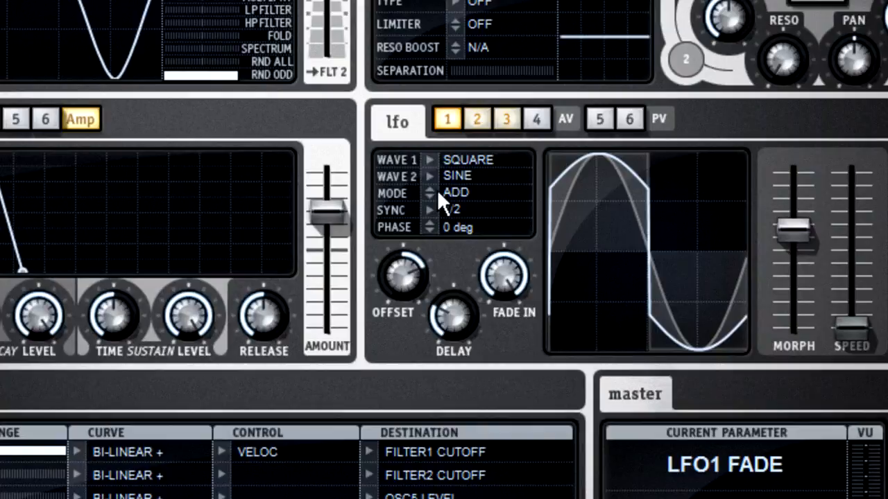
click(429, 193)
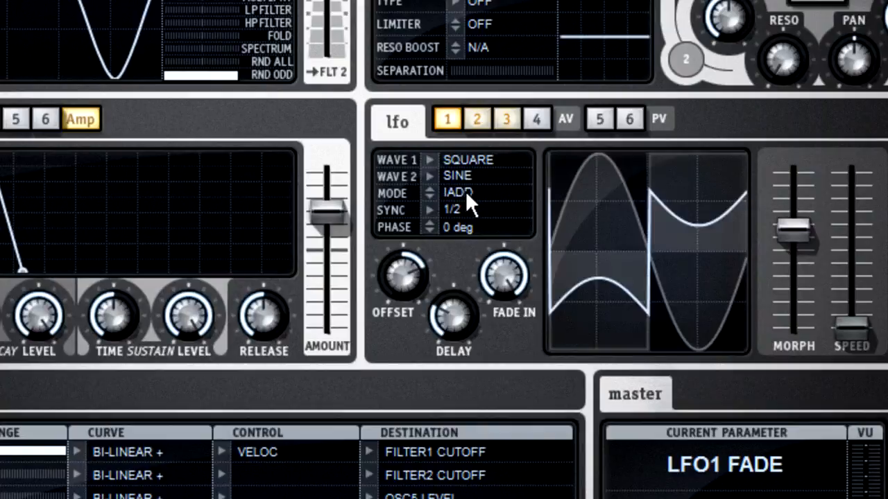
click(458, 192)
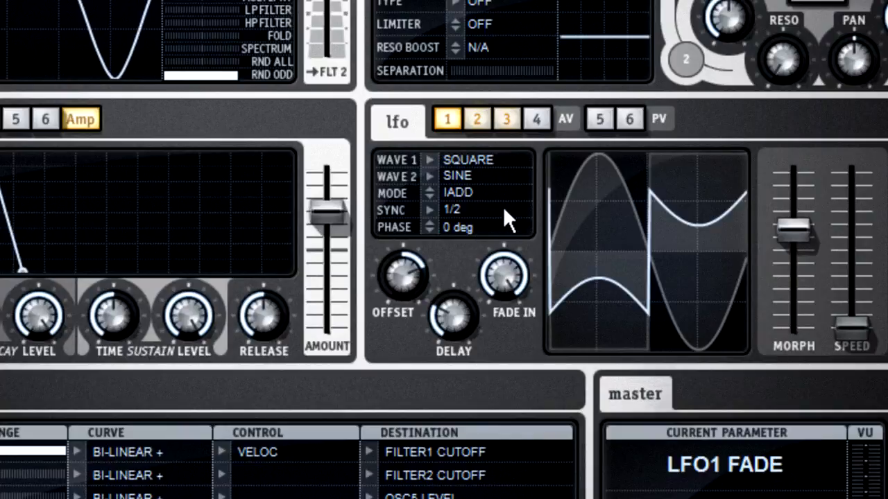
mouse_move(505, 239)
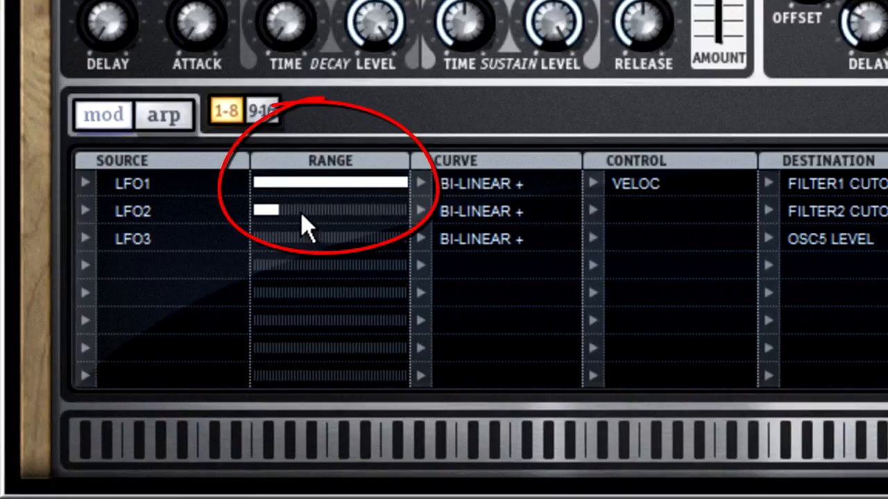
Step: Drag LFO2's mod-matrix range bar for Filter2 cutoff toward a middle band
drag(267, 210, 340, 211)
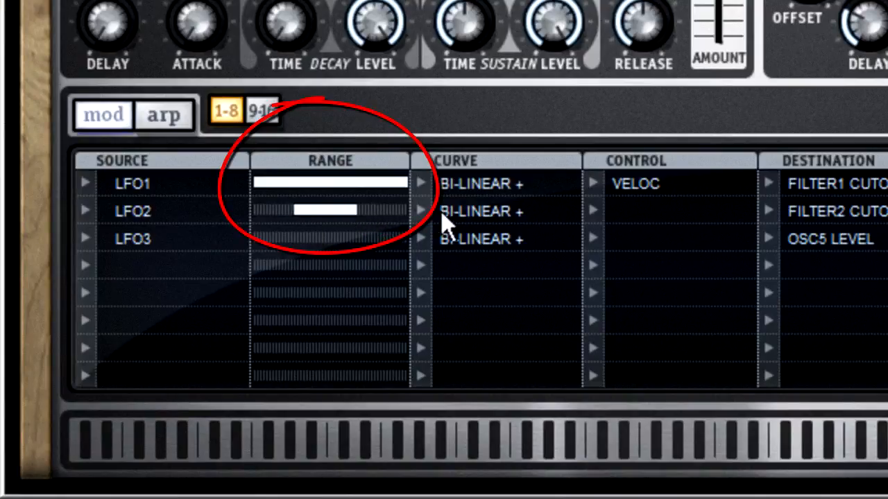